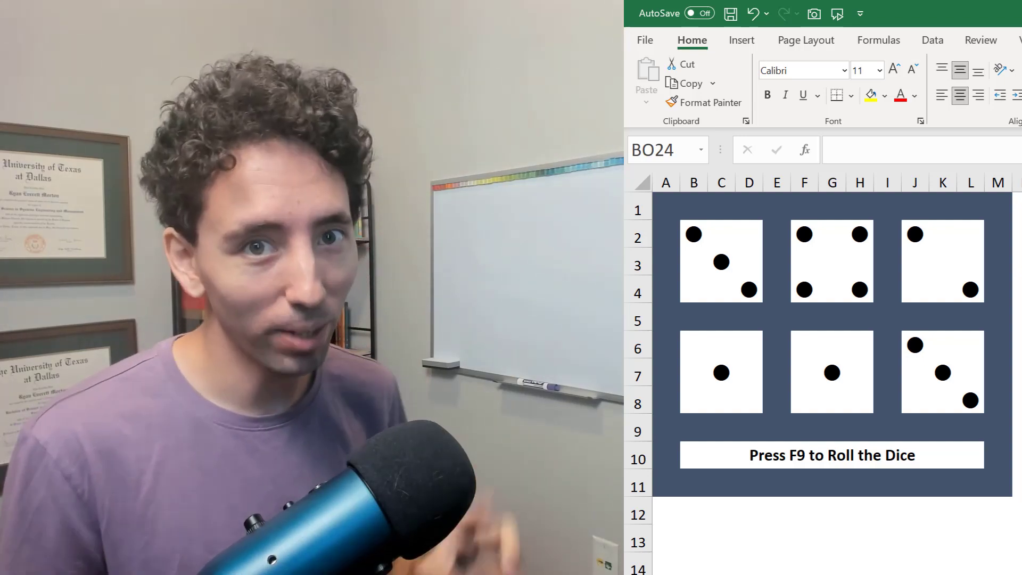
Recalculate twice with F9 so the six dice show new random faces.
key(F9)
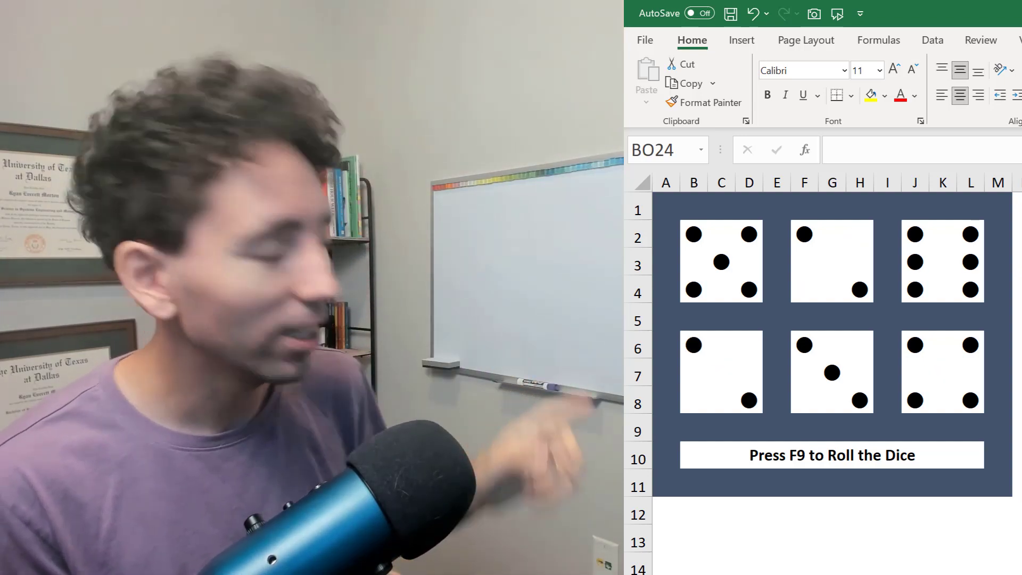
key(F9)
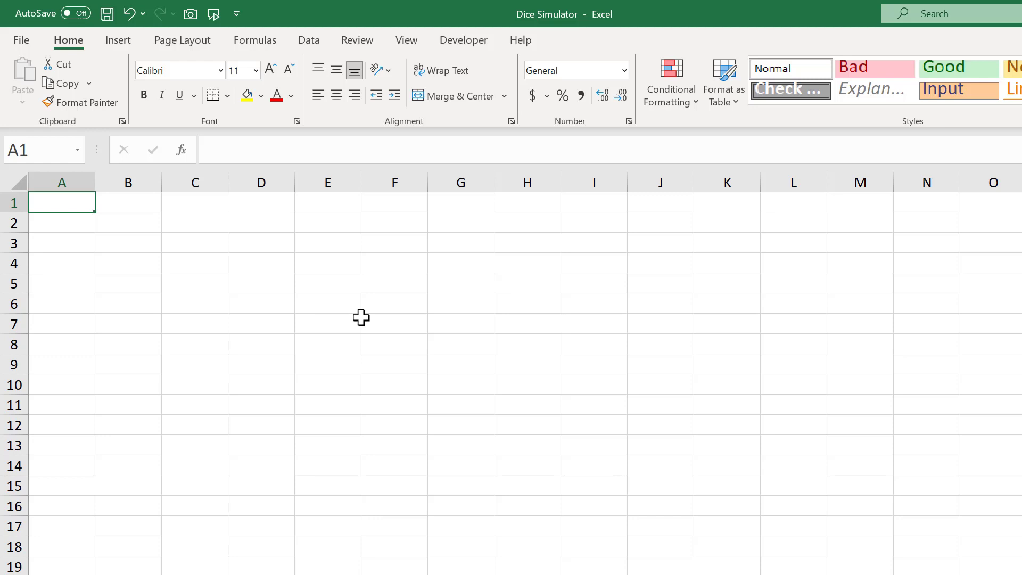
mouse_move(95, 228)
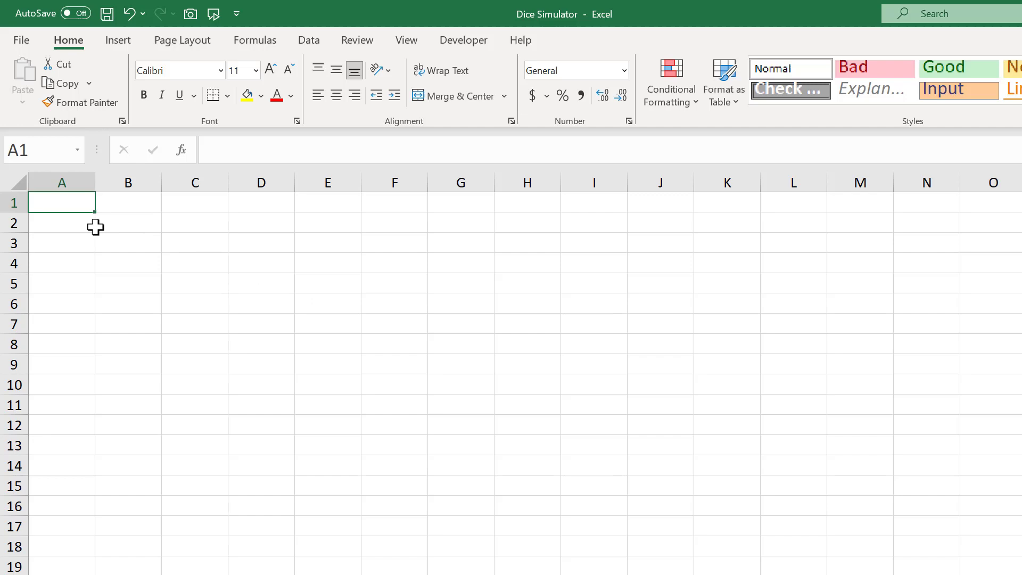
Select the entire sheet and centre-align the contents of all cells.
click(60, 182)
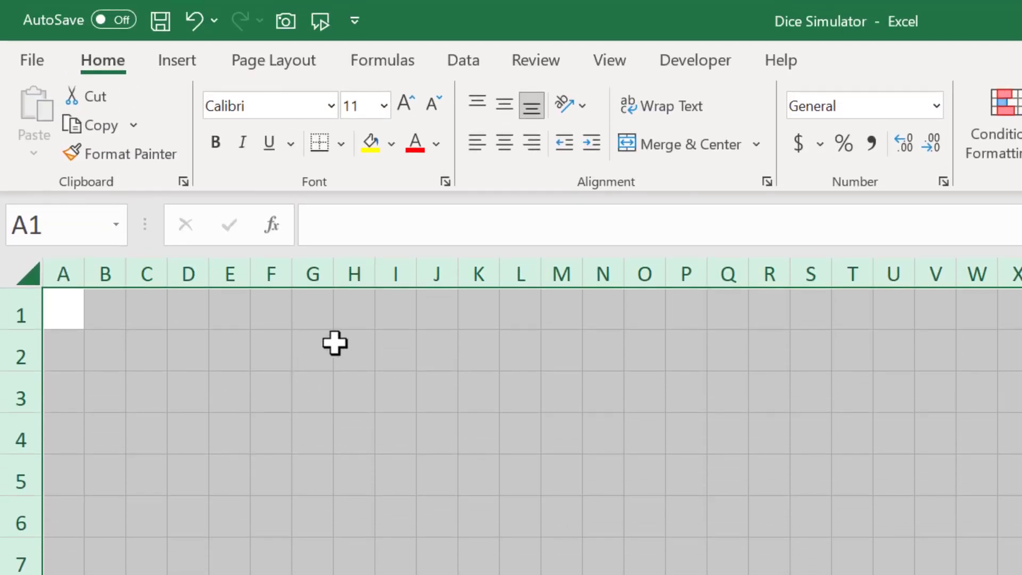
mouse_move(503, 136)
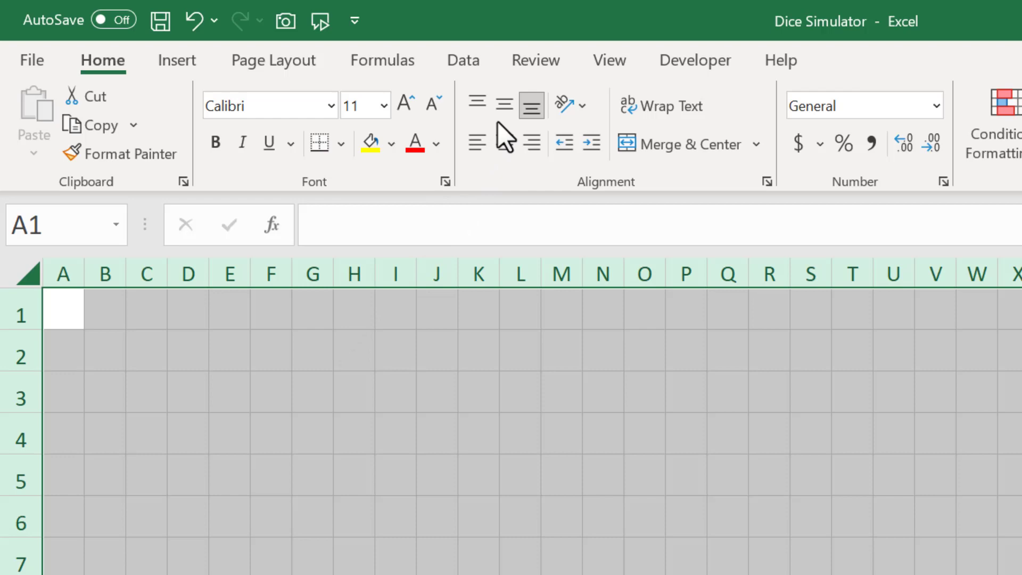
click(503, 104)
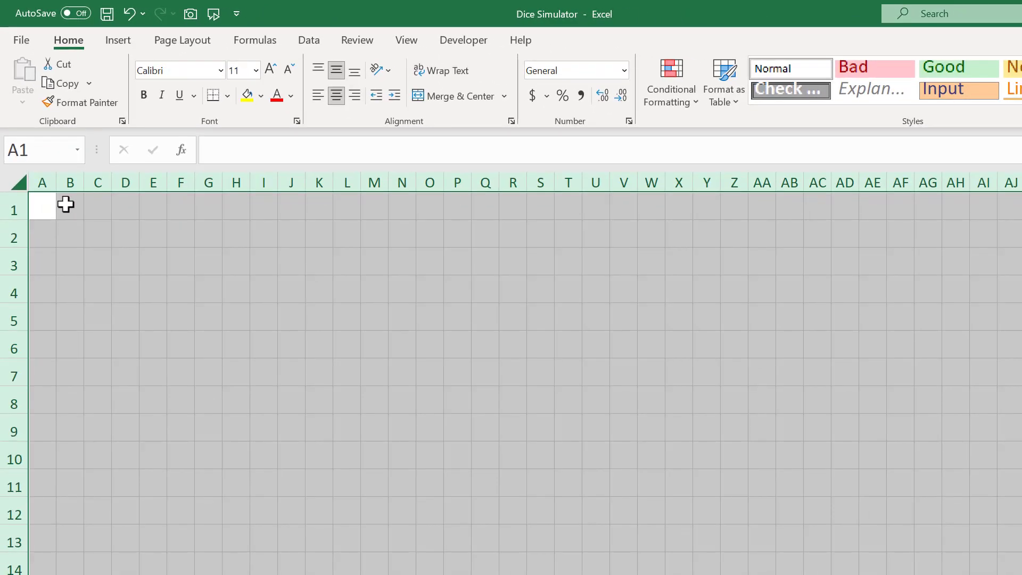
Fill A1:M11 blue-gray, then copy the panel with its white die block.
drag(41, 208, 373, 208)
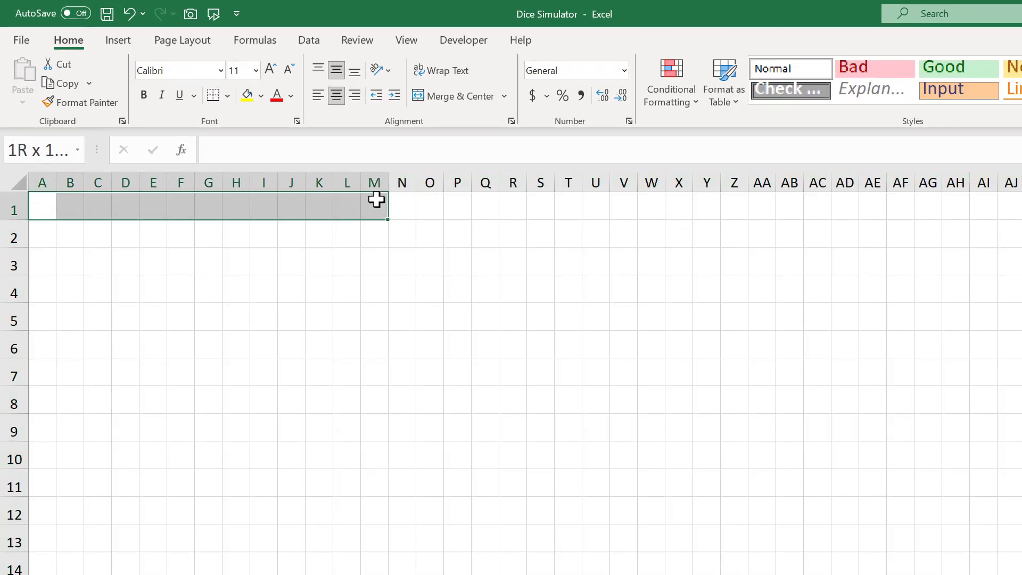
drag(377, 200, 367, 480)
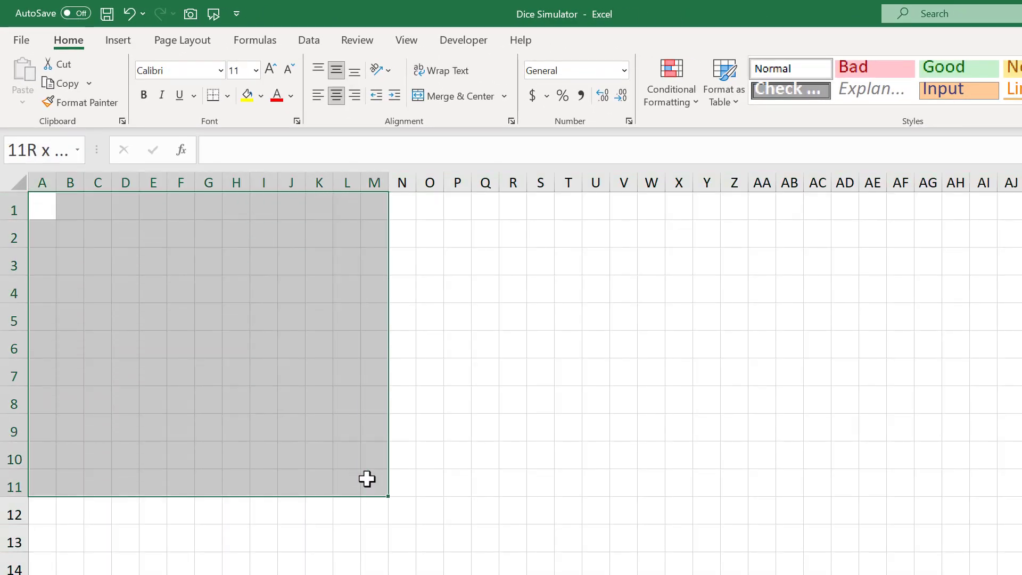
click(262, 96)
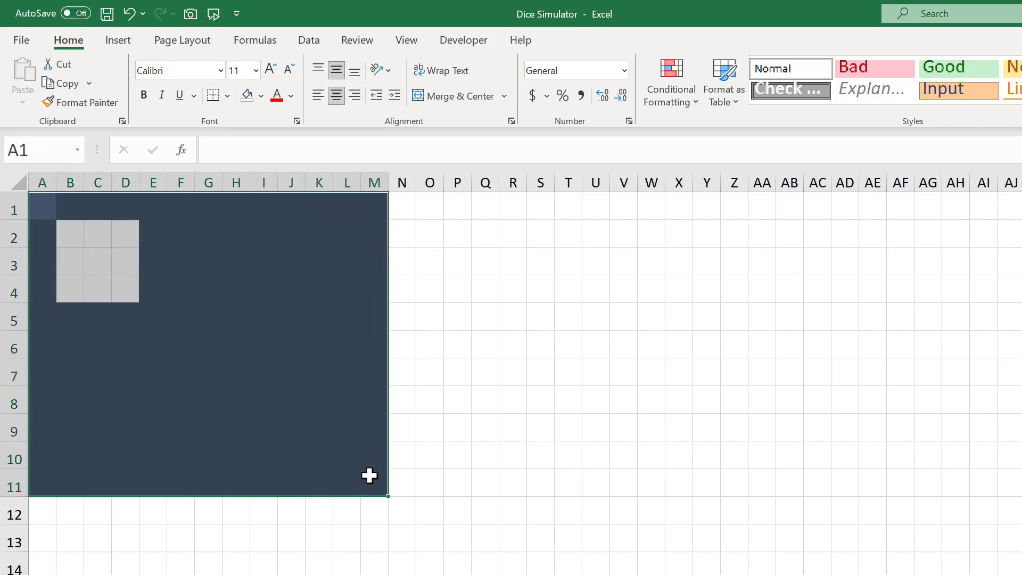
key(Ctrl+C)
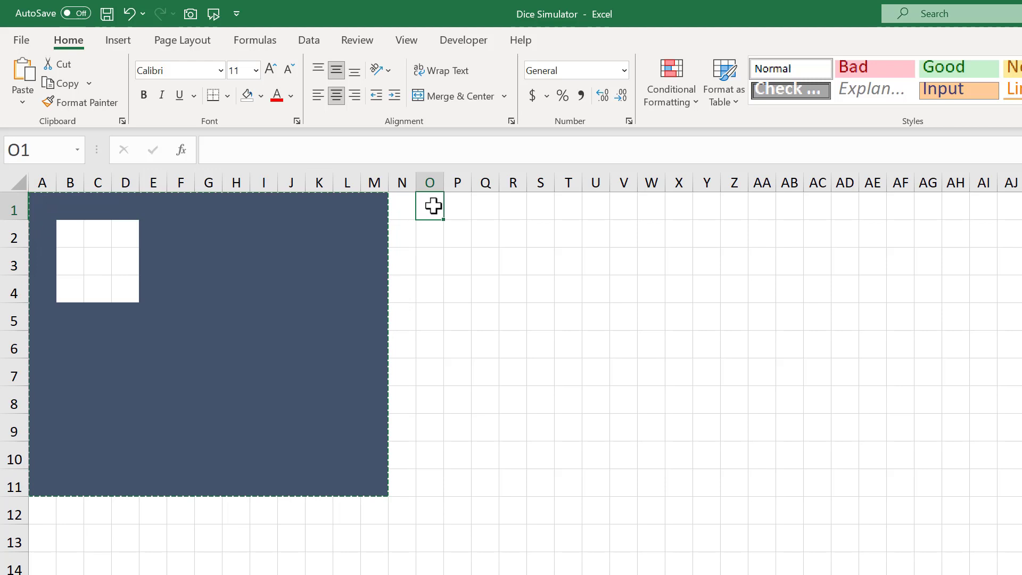
Paste the copied panel and die block starting at O1.
key(ctrl+v)
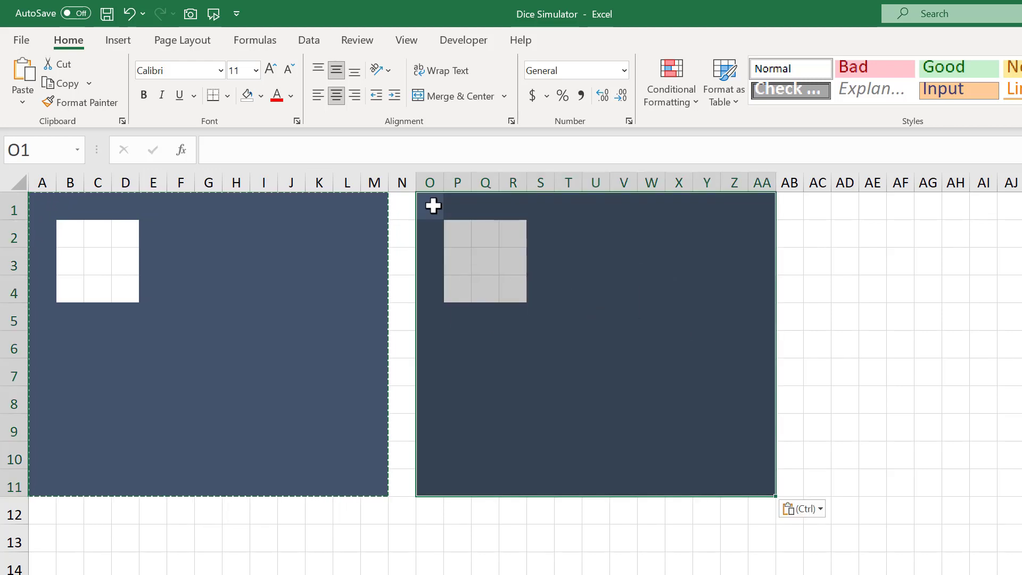
mouse_move(492, 264)
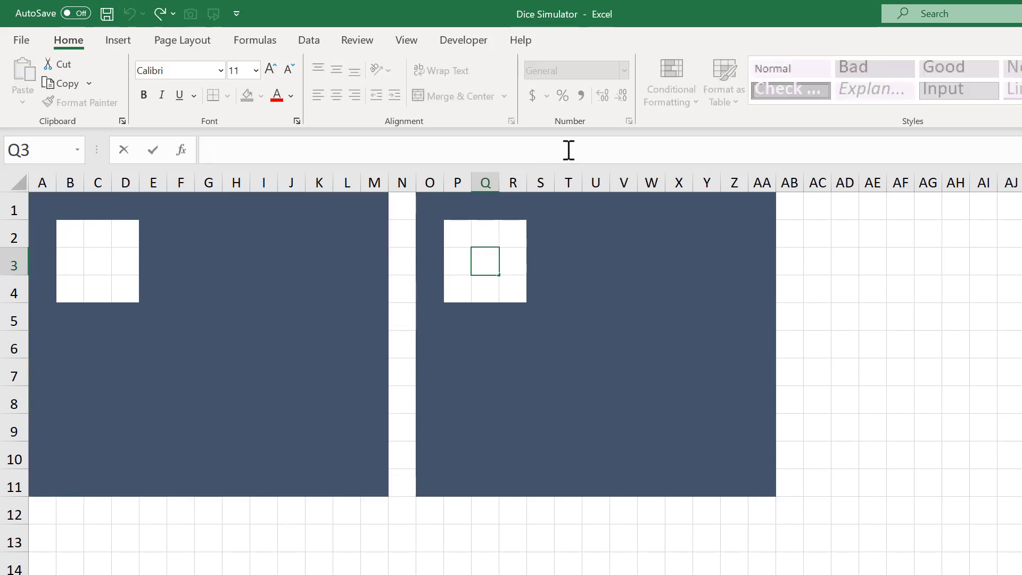
Enter =RANDBETWEEN(1,6) in Q3 so the second die shows a random number.
text(=randb)
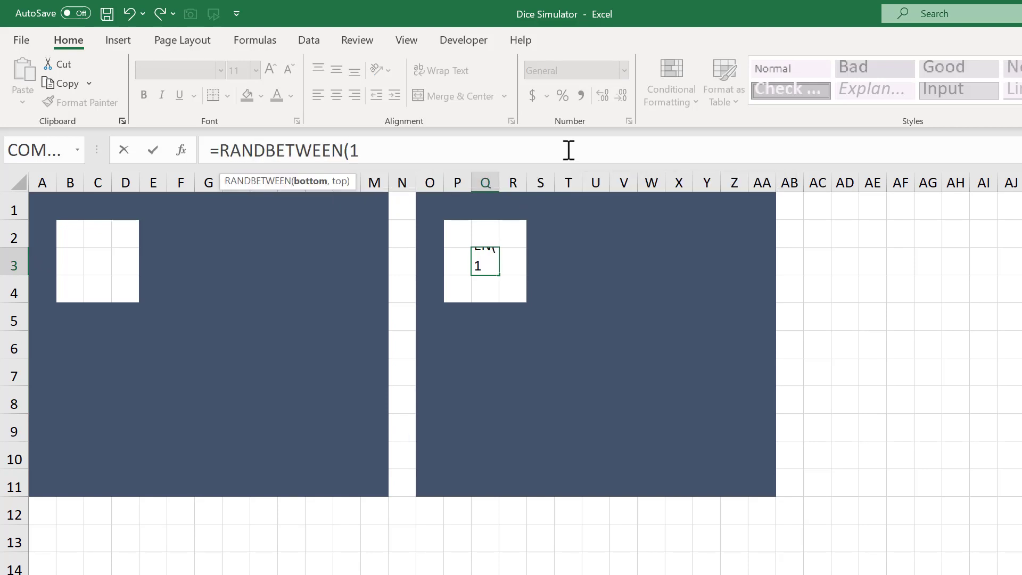
text(,)
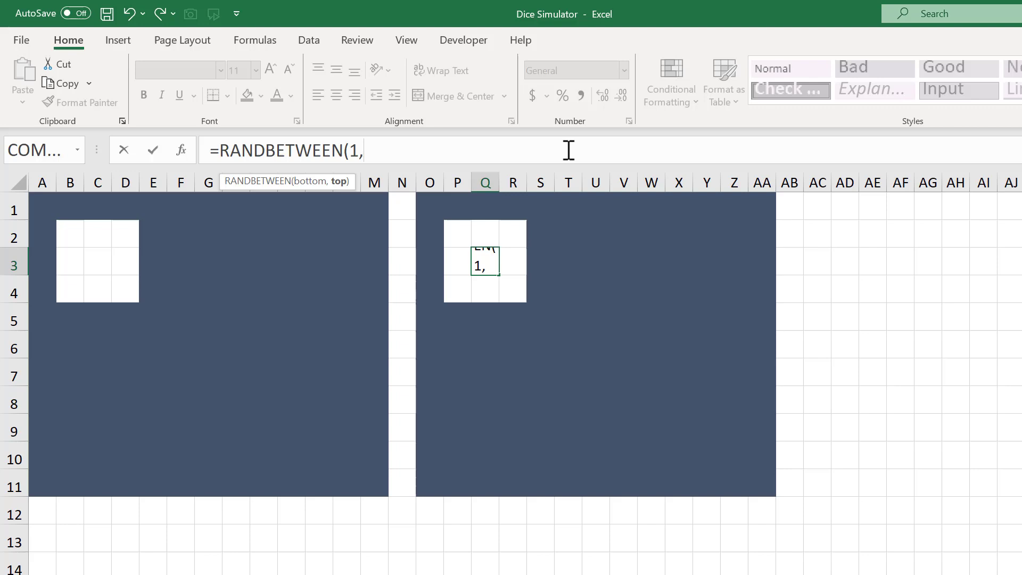
text(6))
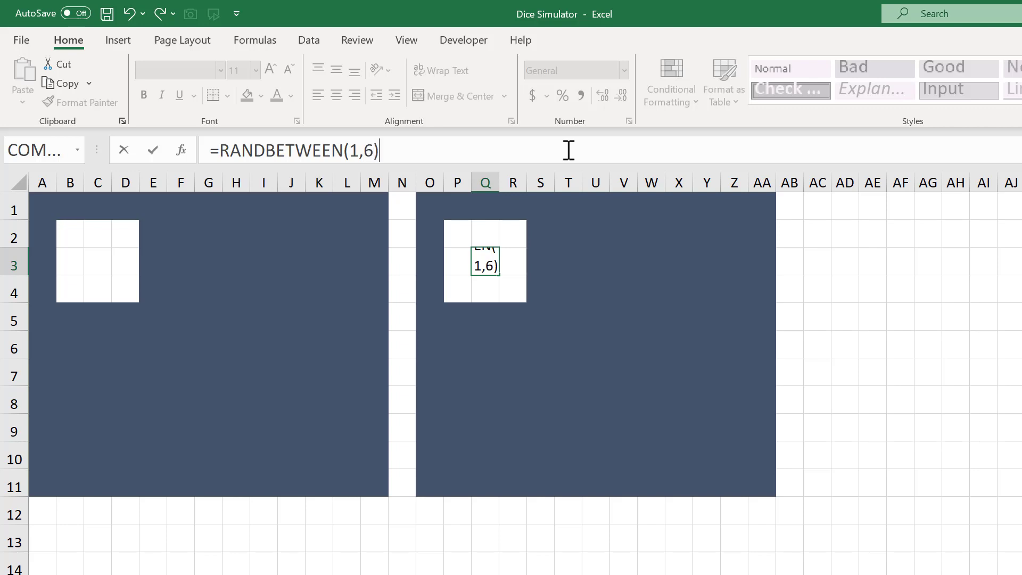
key(Enter)
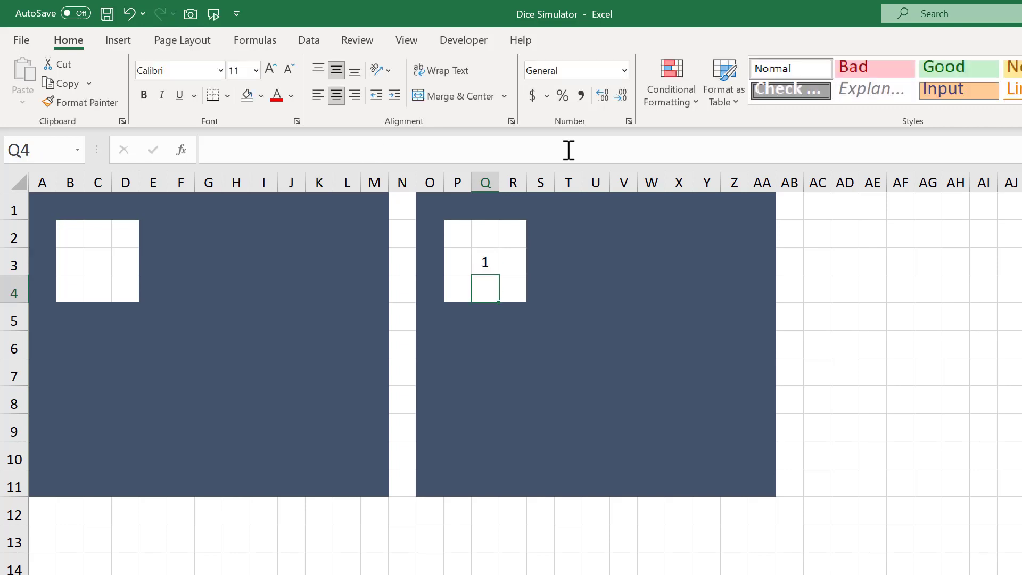
click(485, 261)
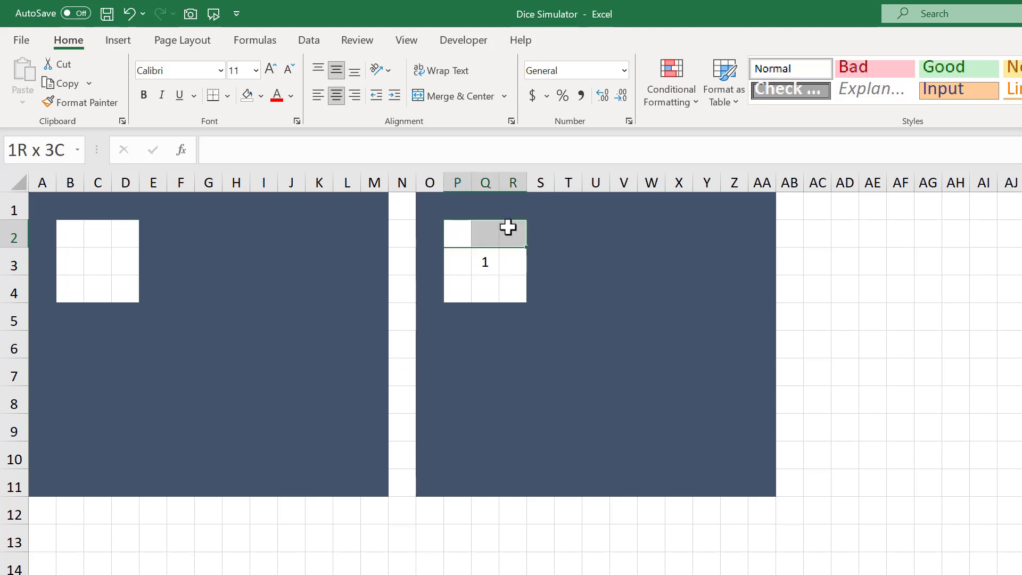
Copy die block P2:R4 and paste it at T2, X2, P6, T6 and X6.
drag(508, 232, 518, 292)
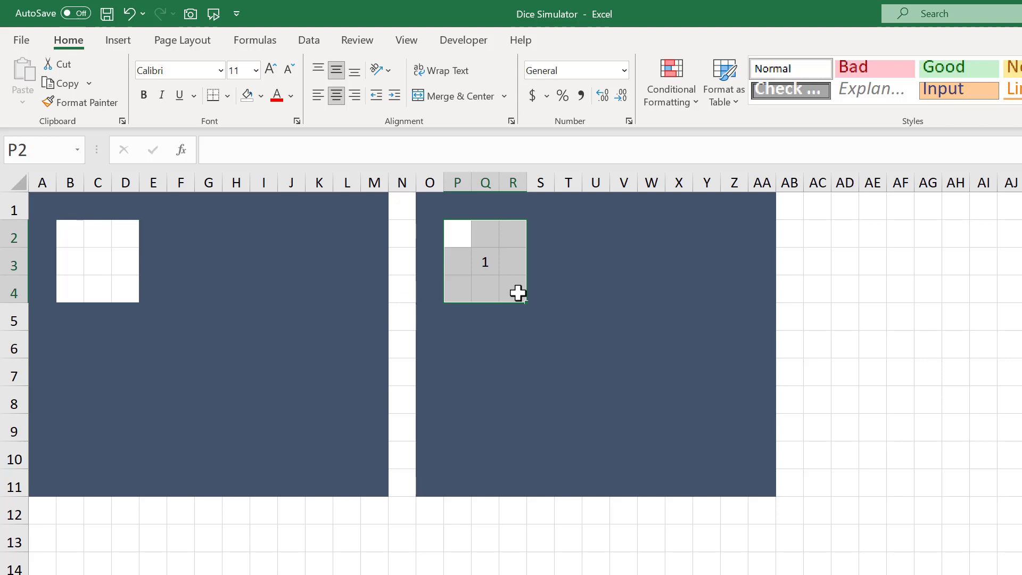
key(ctrl+c)
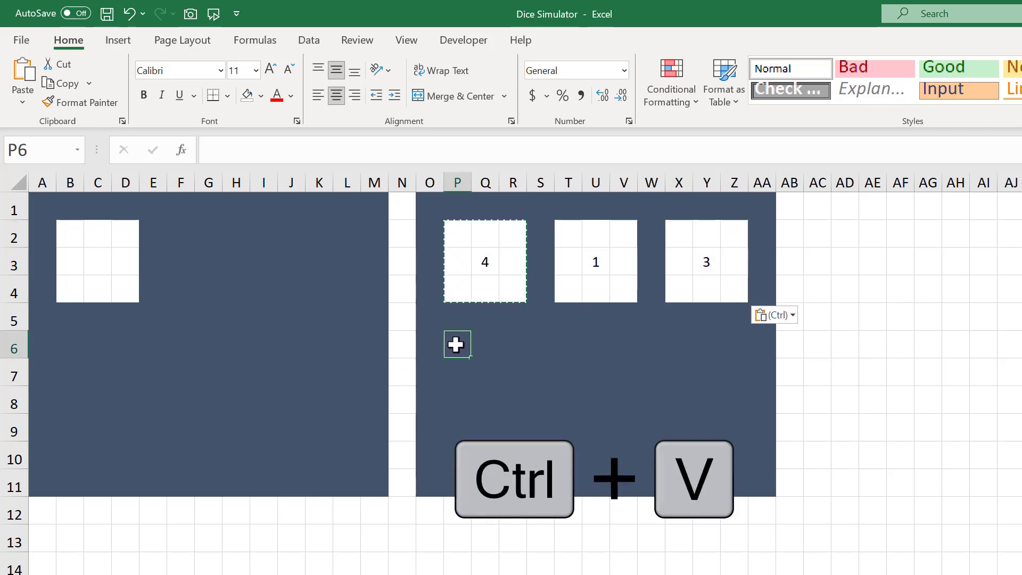
key(ctrl+v)
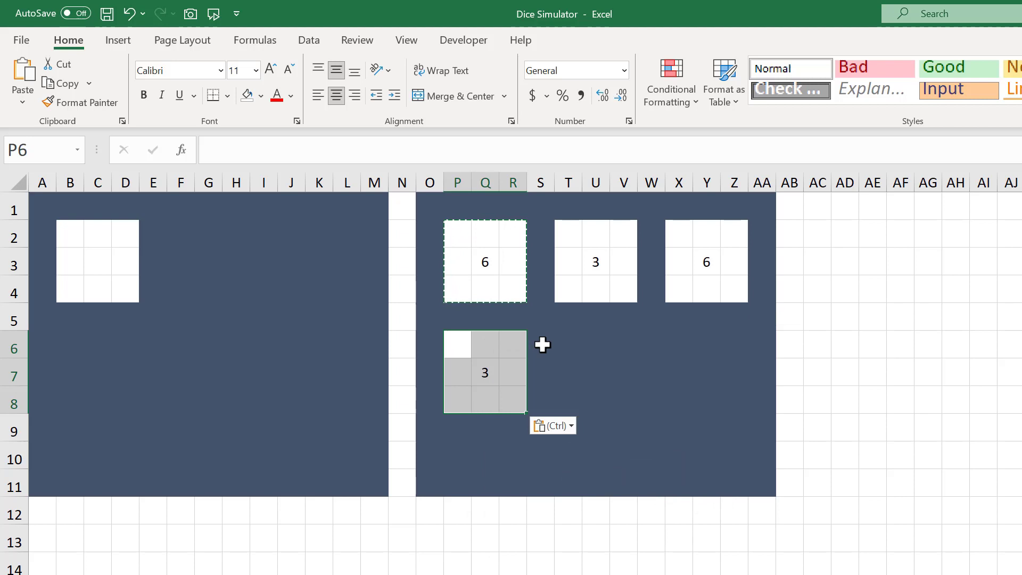
key(ctrl+v)
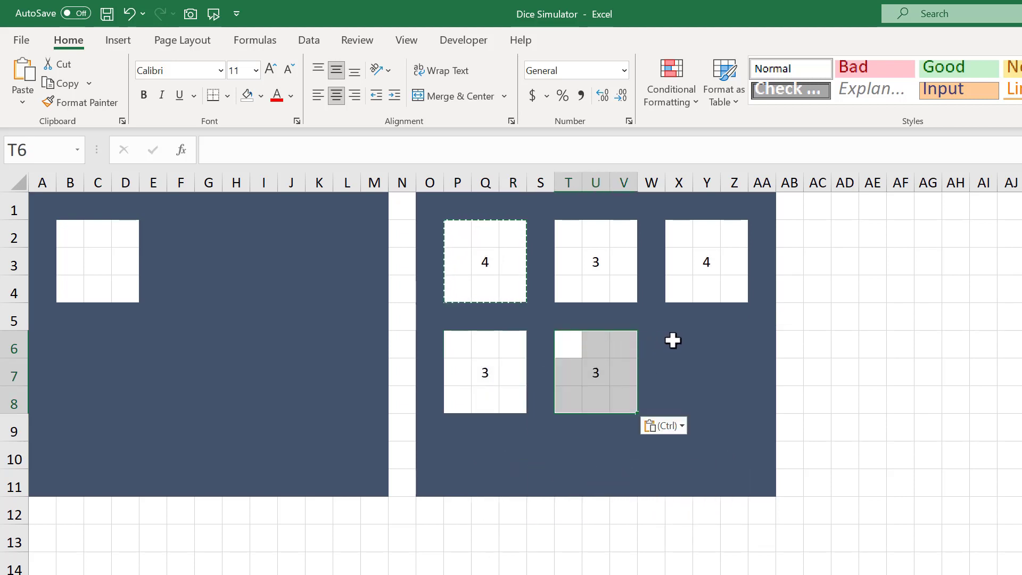
key(ctrl+v)
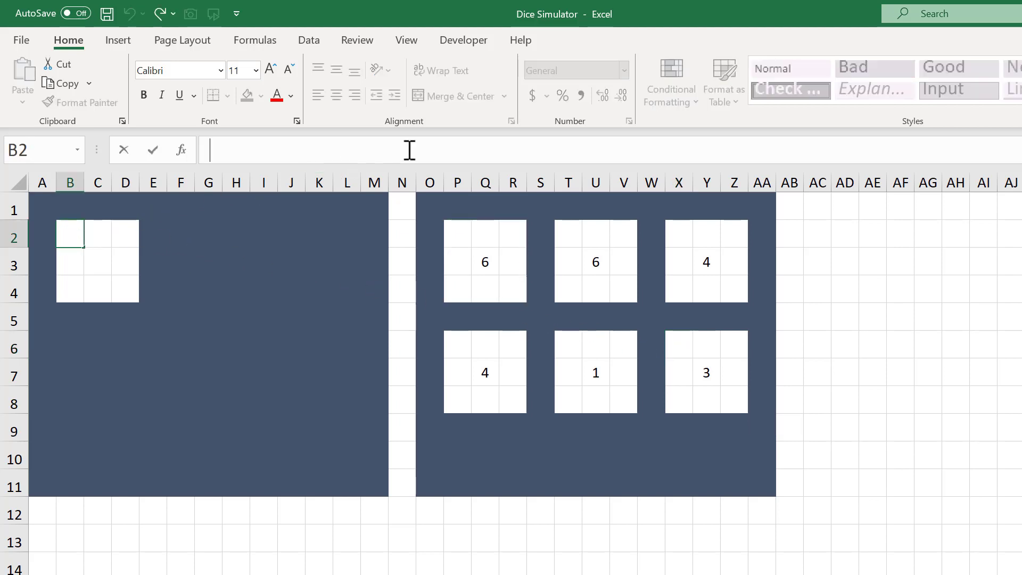
Enter =IF(Q3<>1,"l","") in B2 to show a corner dot unless the die is 1.
text(=)
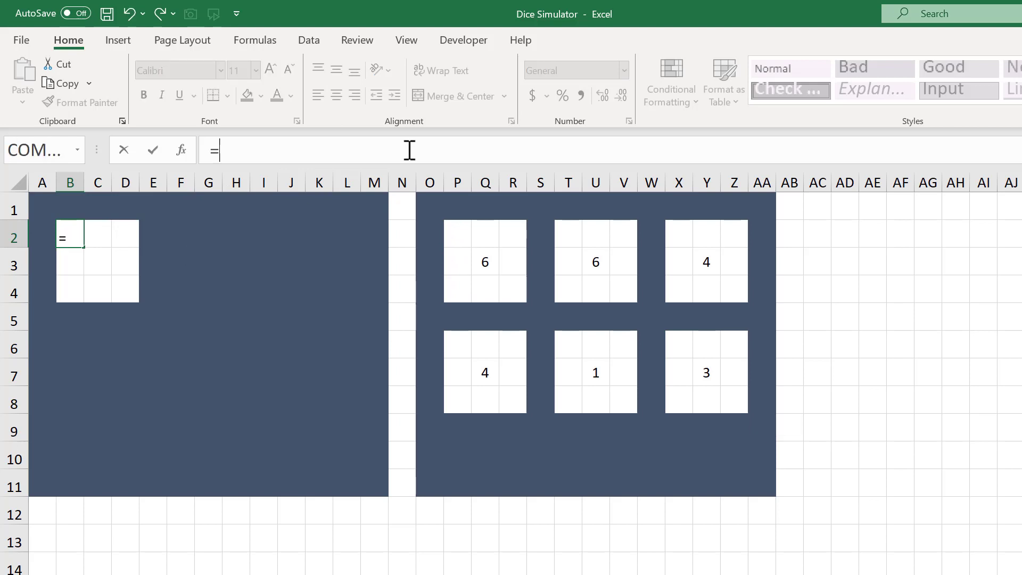
text(IF()
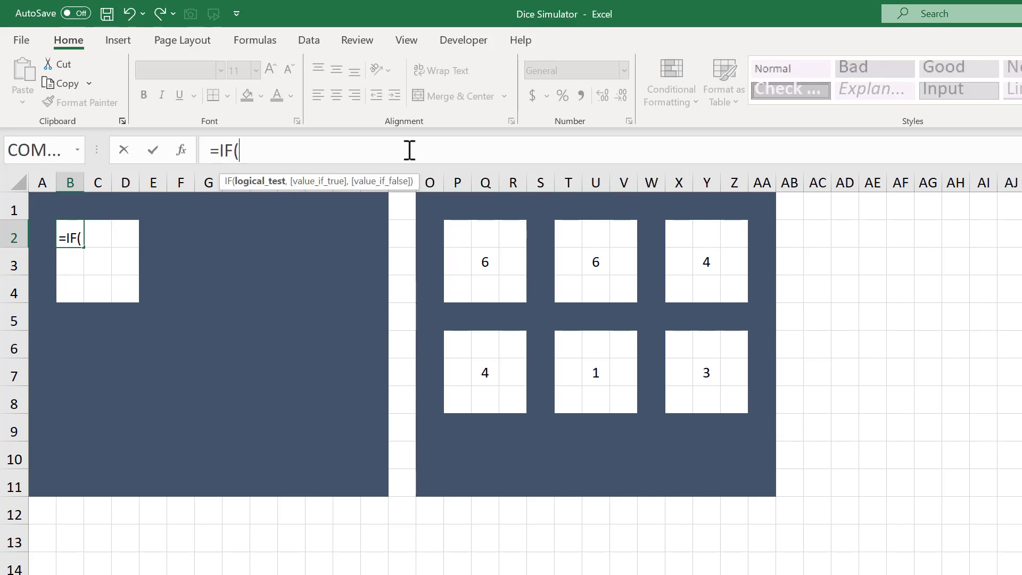
text(Q)
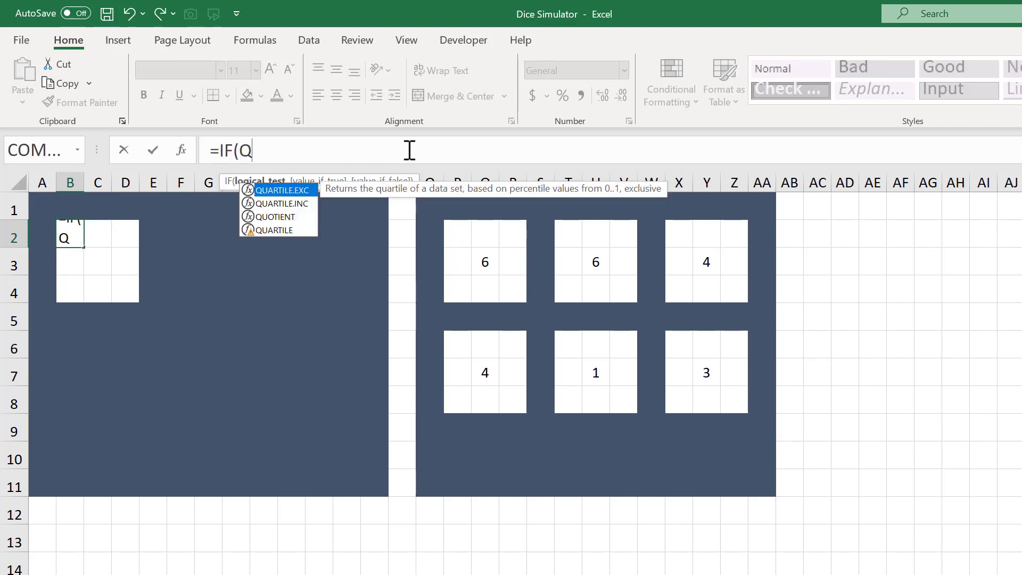
text(3<)
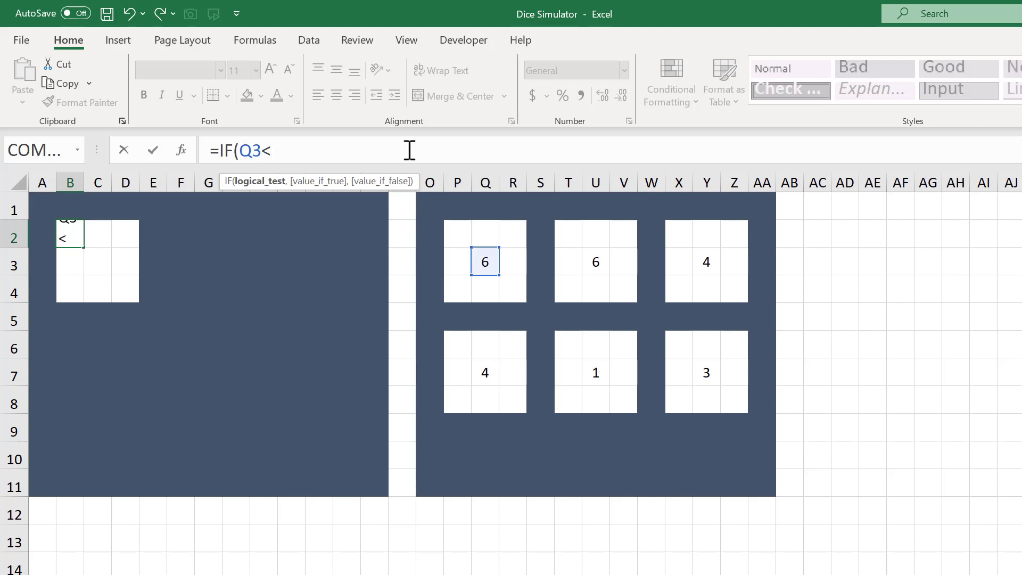
text(>)
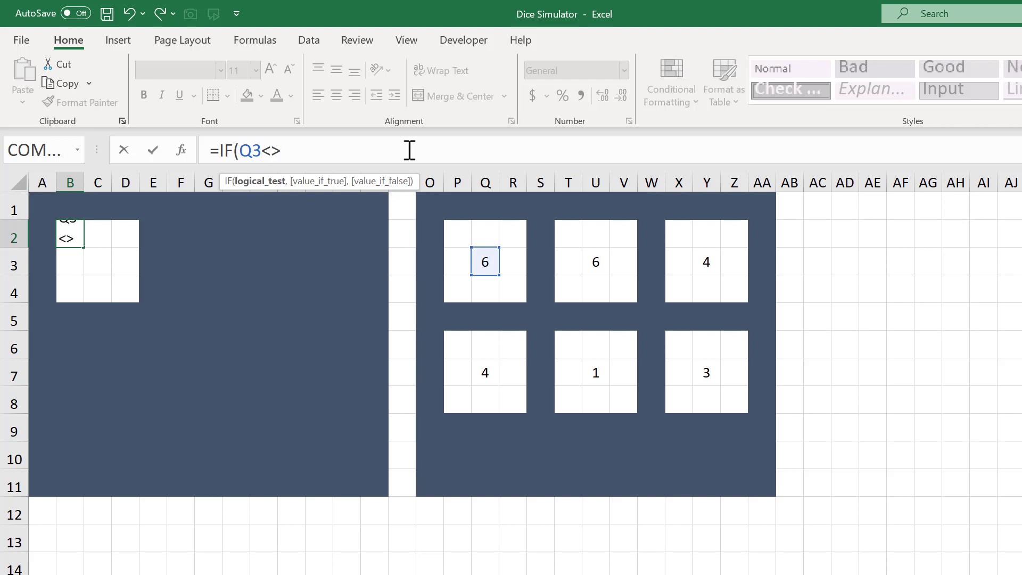
text(1,)
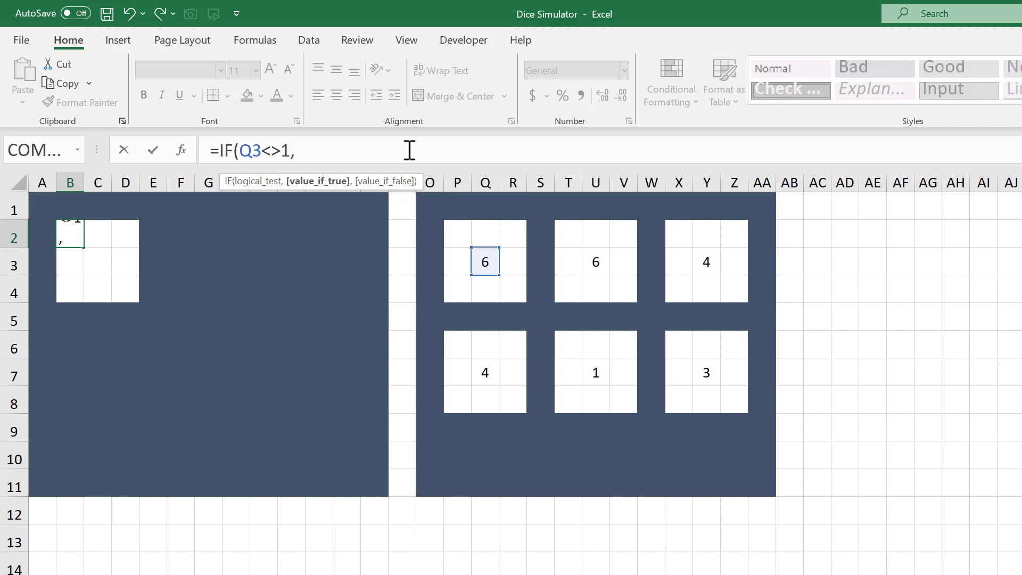
text(")
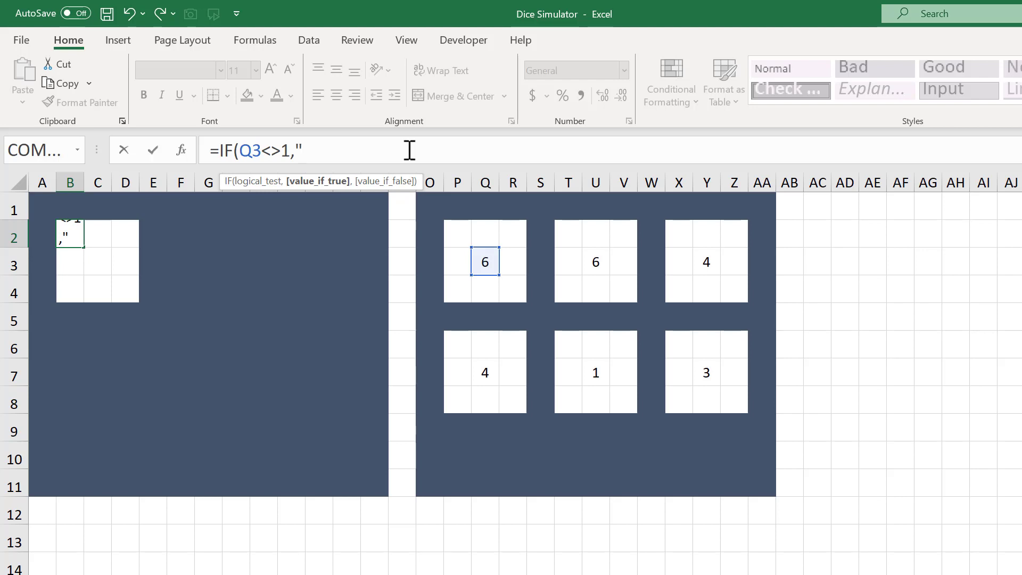
text(l)
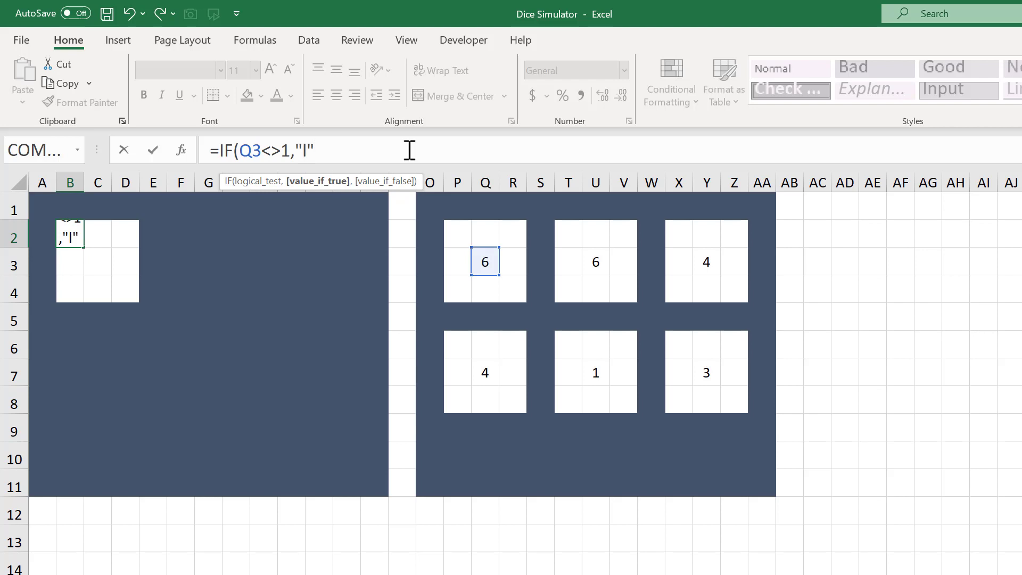
text(,)
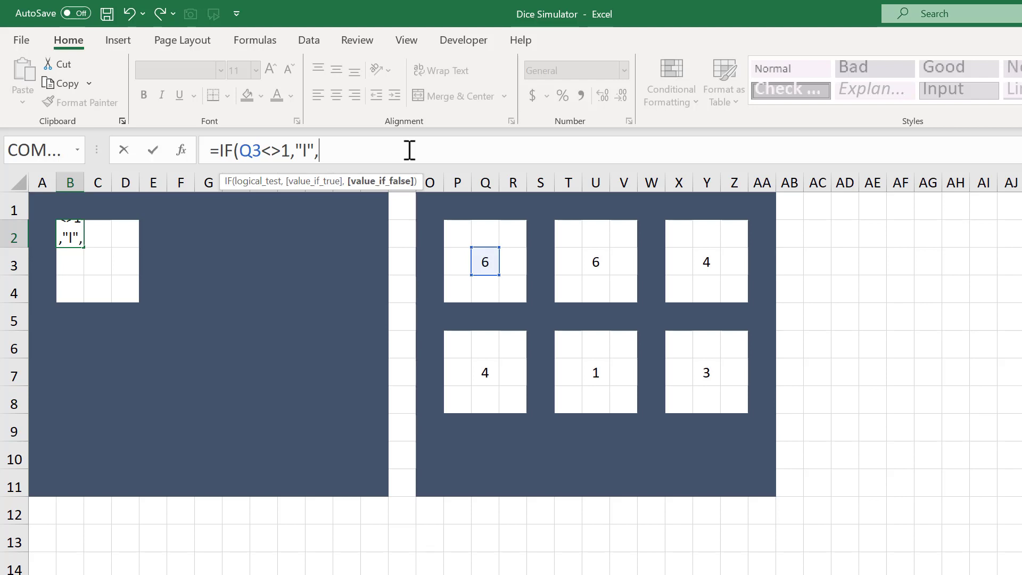
text("")
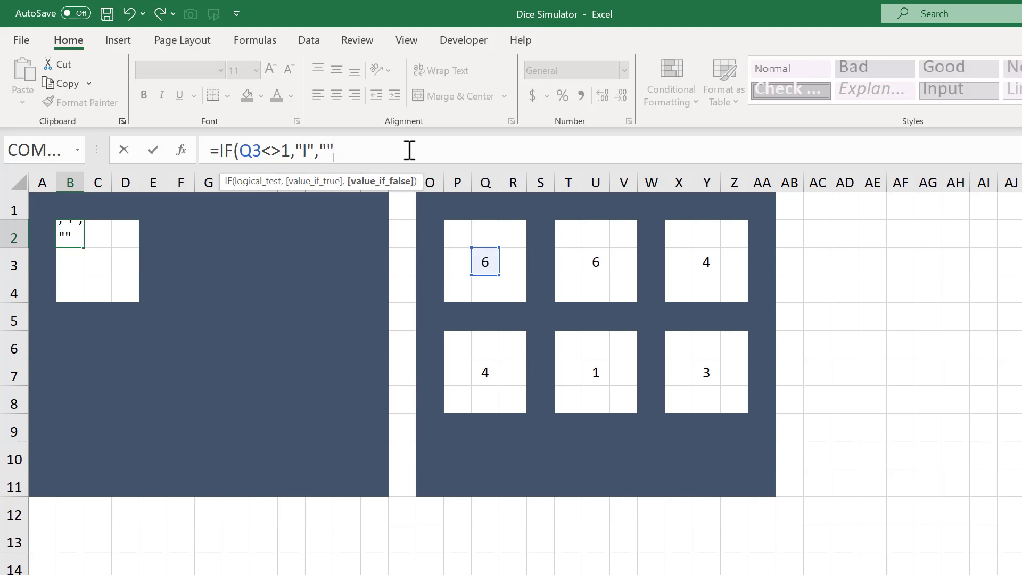
text())
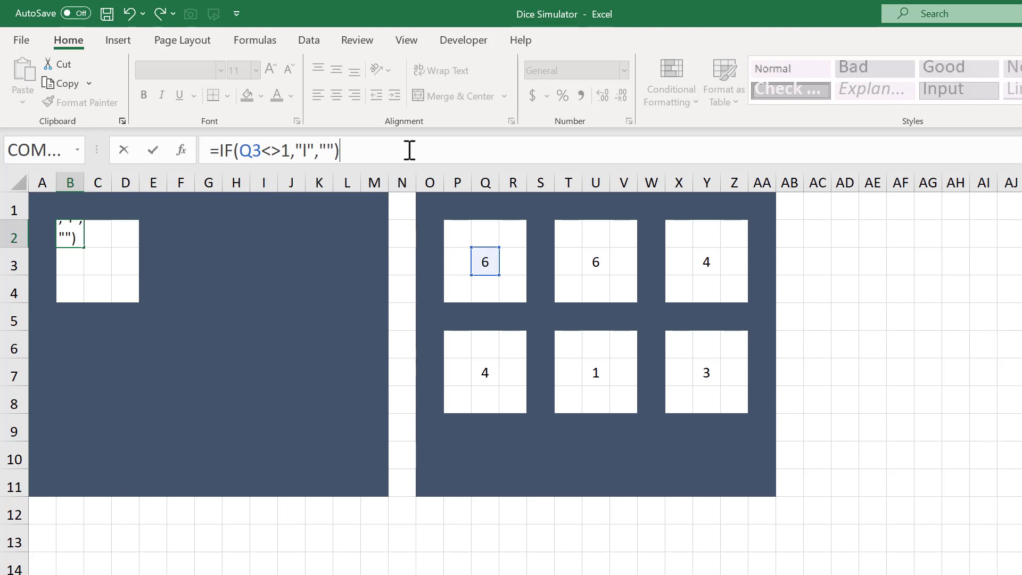
key(Enter)
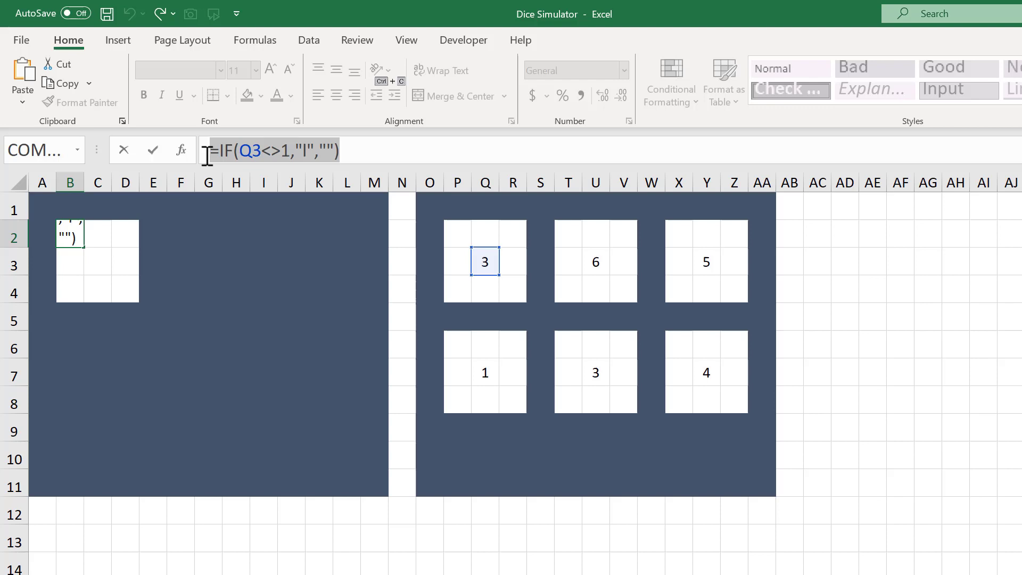
Put the same =IF(Q3<>1,"I","") dot formula into D4.
key(Enter)
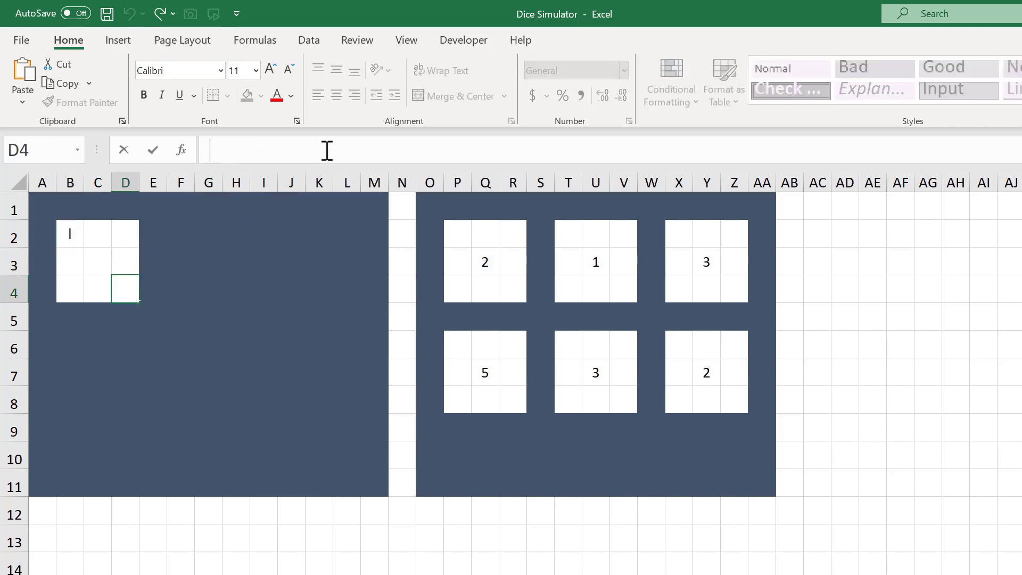
text(=IF(Q3<>1,"I",""))
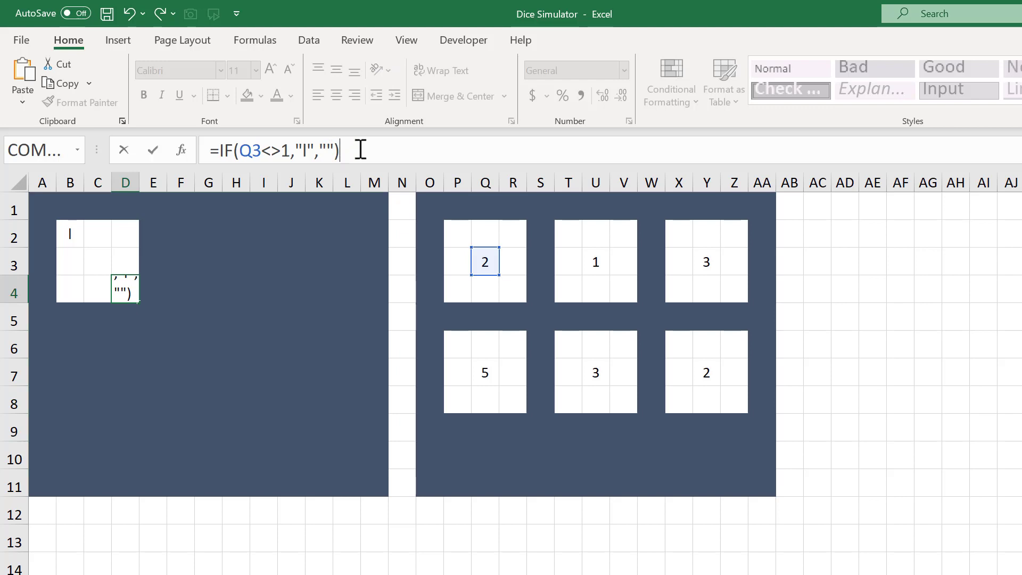
key(Enter)
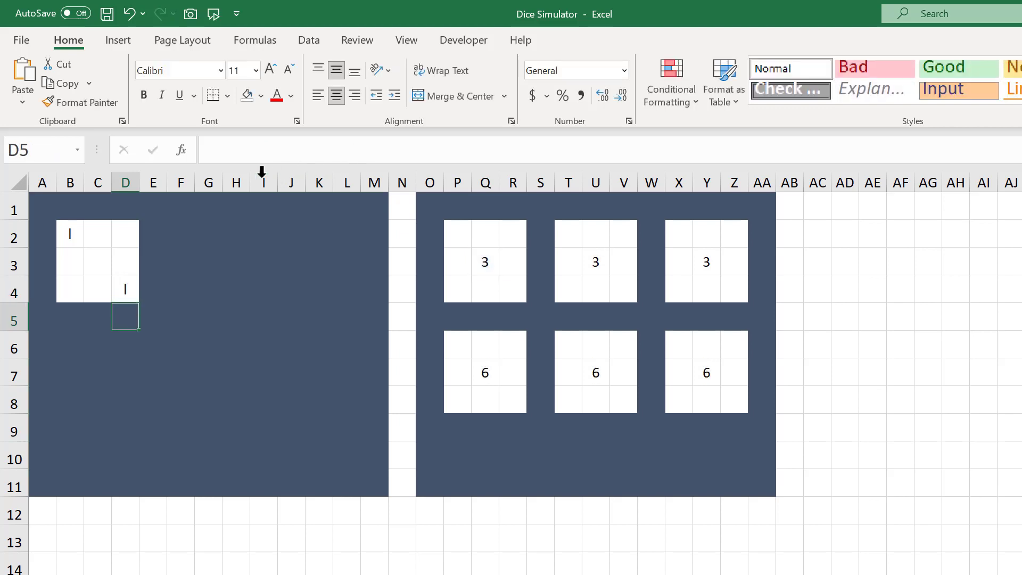
Enter an IF formula in B3 showing the middle-left pip only when Q3 is 6.
click(70, 265)
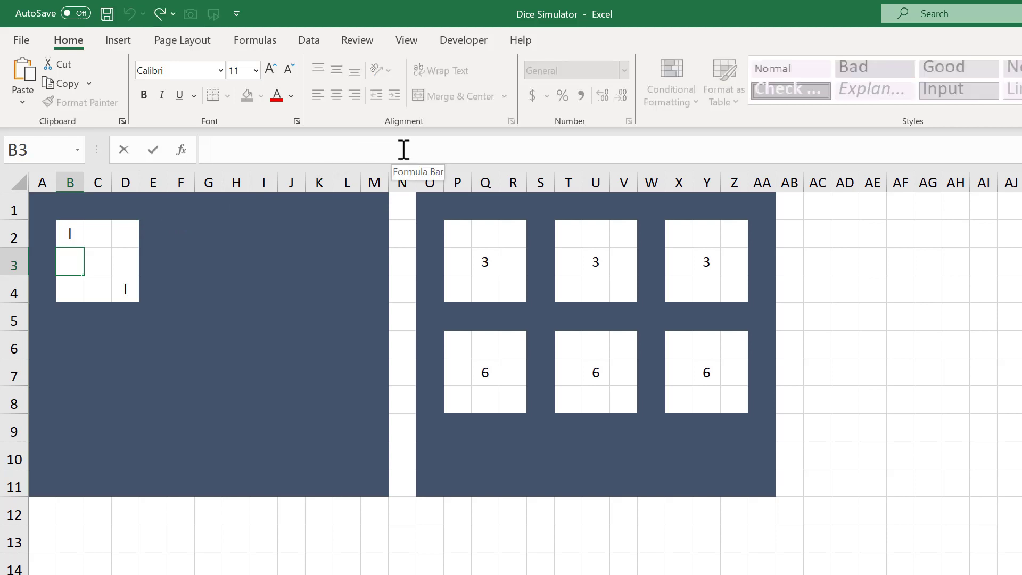
text(=)
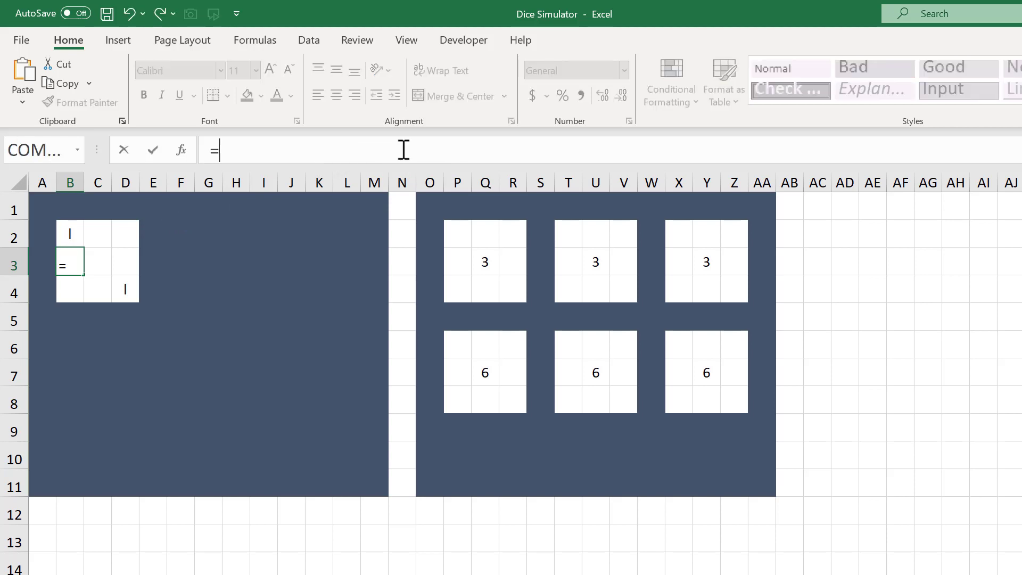
text(IF()
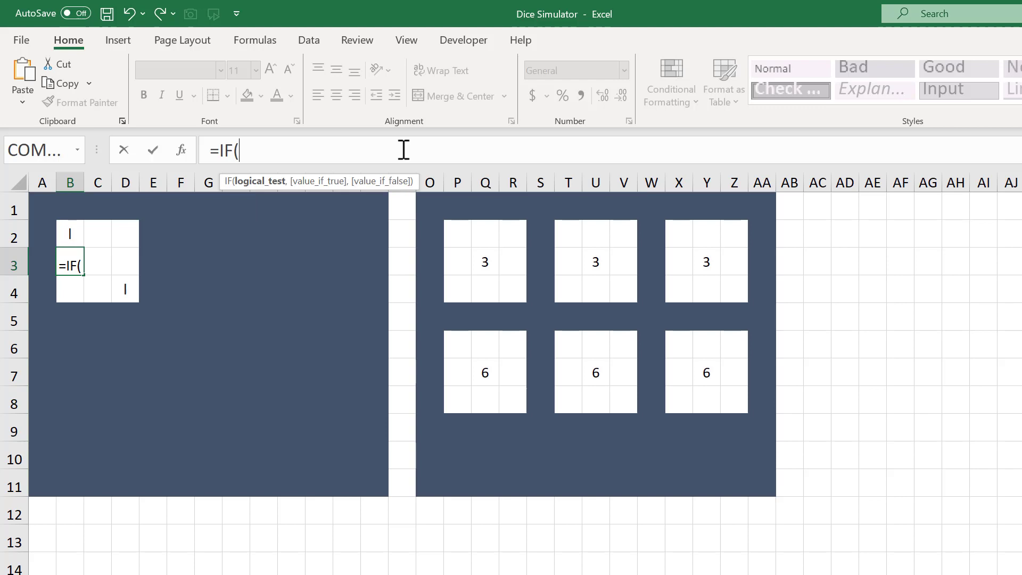
click(485, 261)
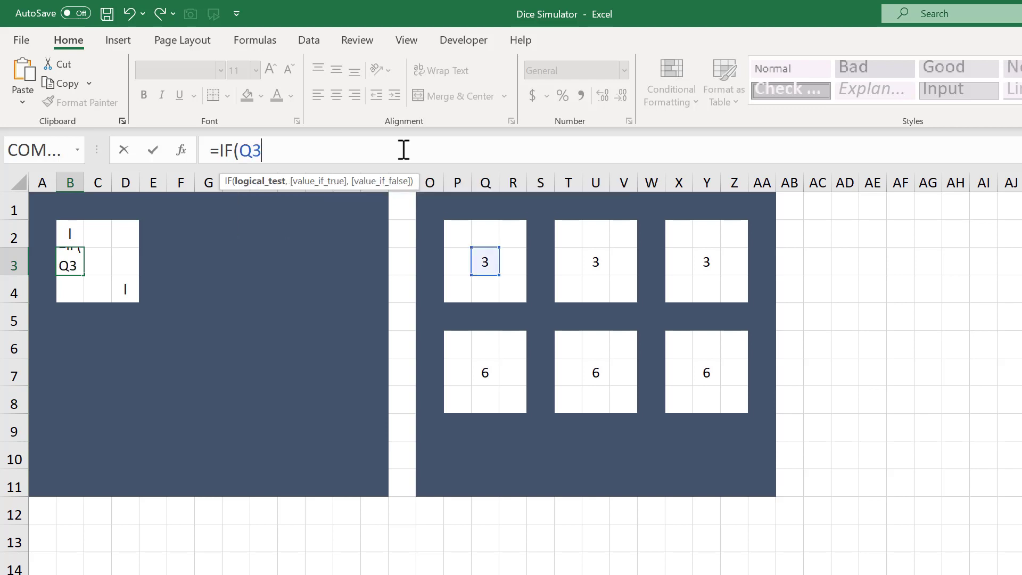
text(=6)
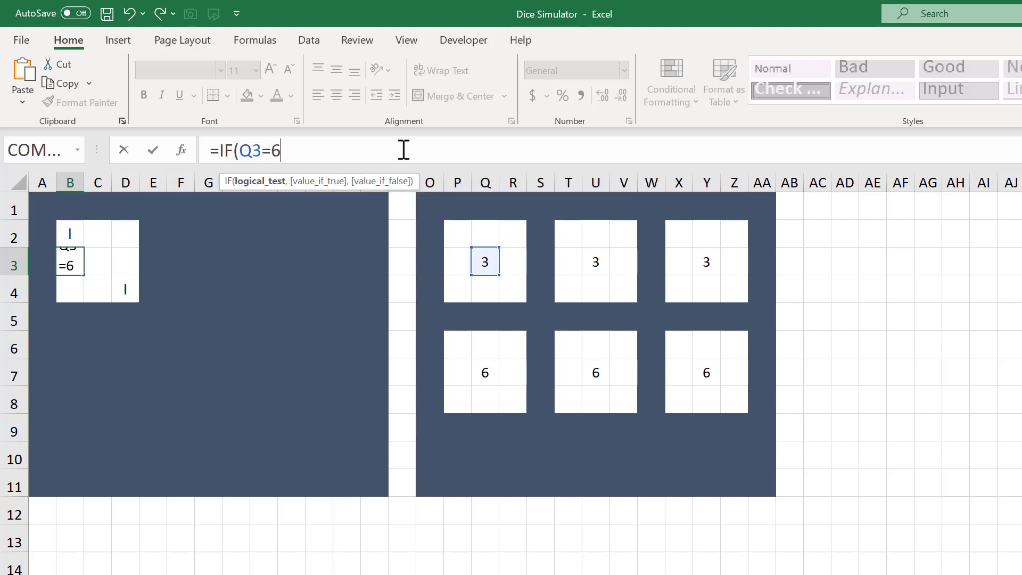
text(,)
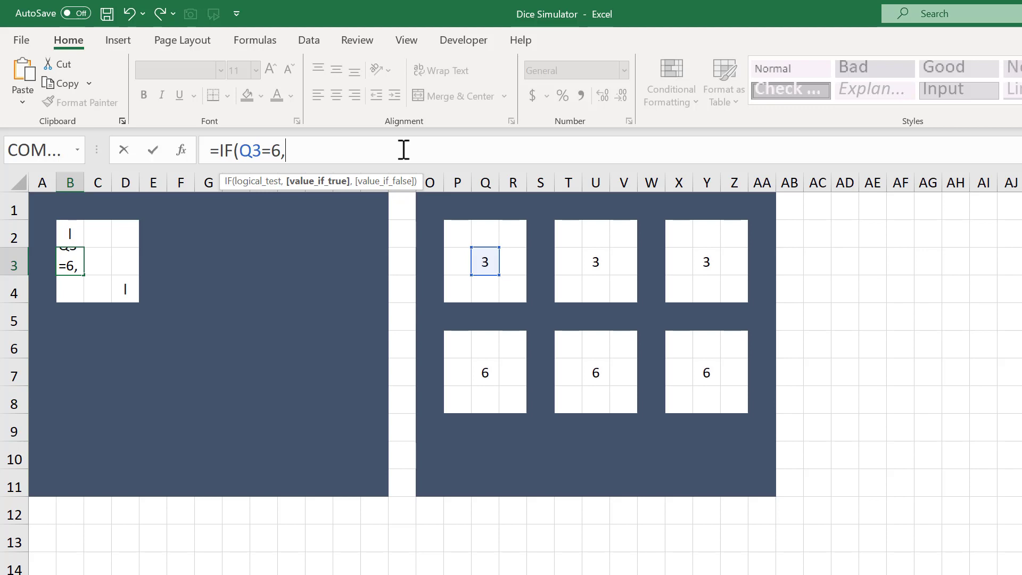
text("l)
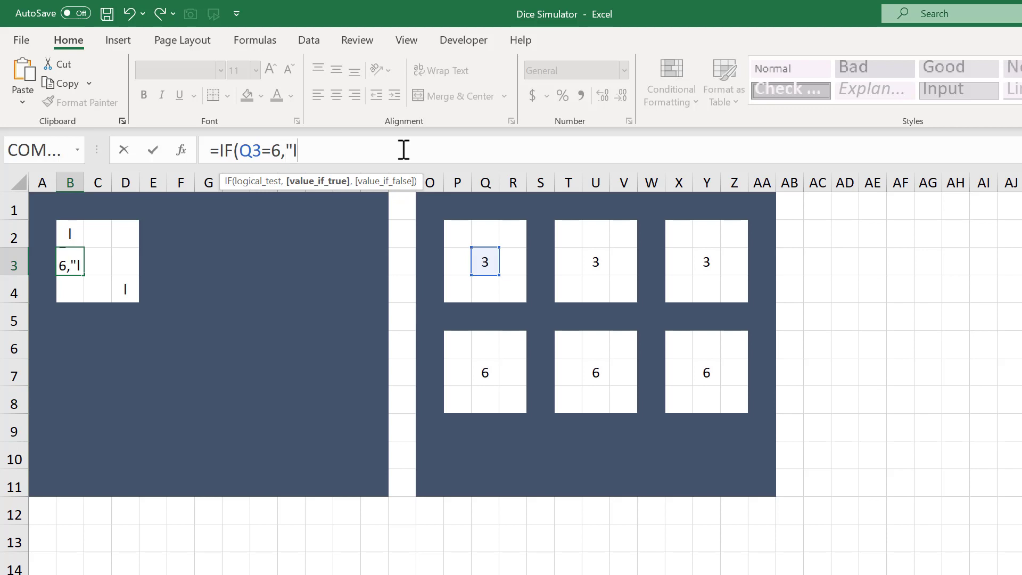
text(")
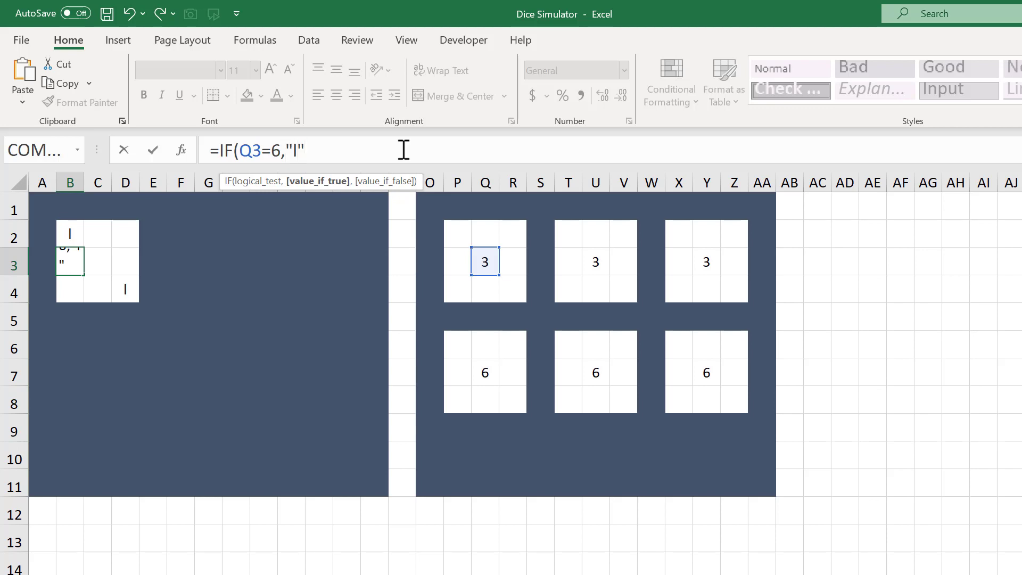
text(,")
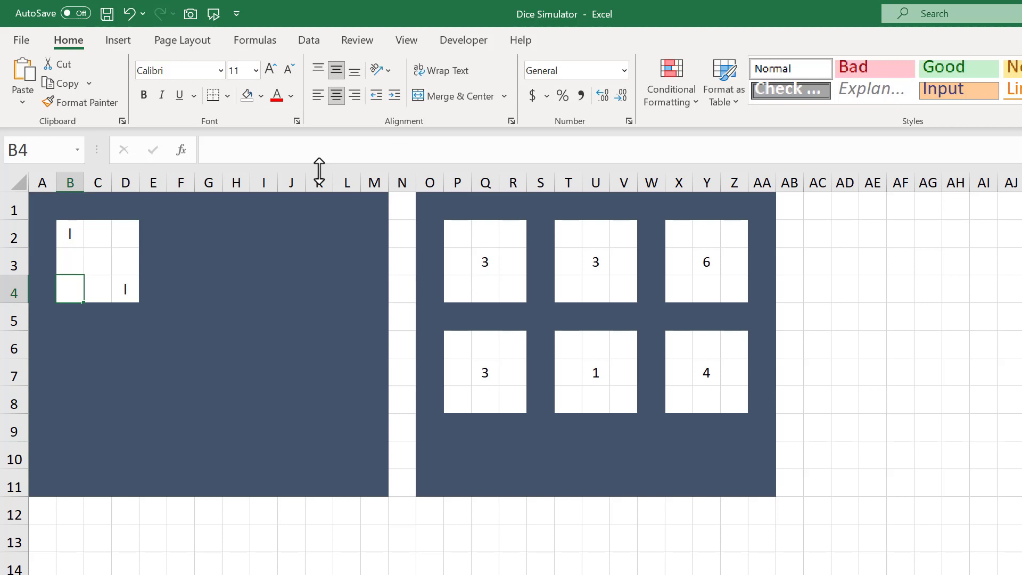
Copy B3's dot formula and start a dot formula in D3 referencing Q3.
click(70, 264)
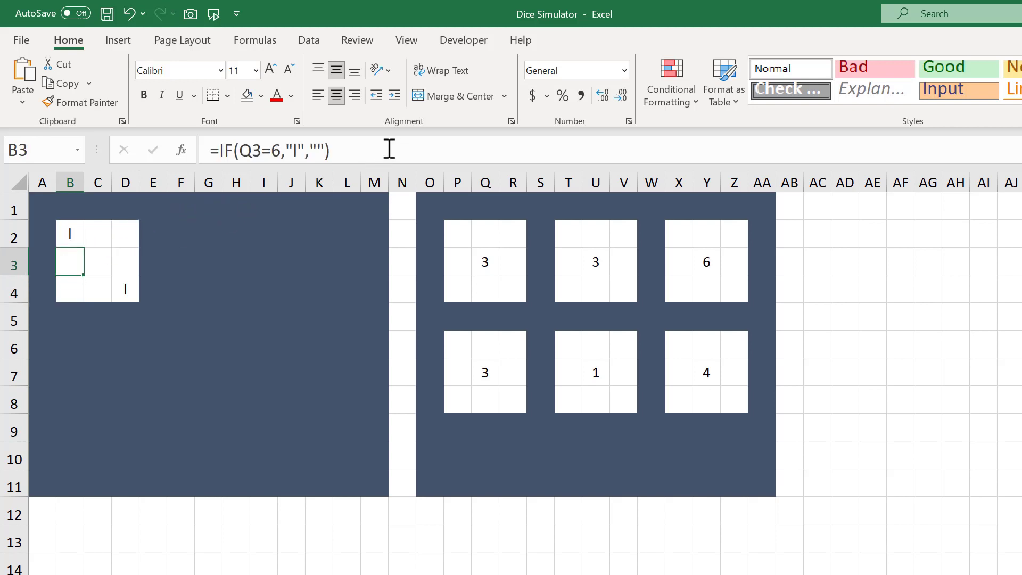
key(ctrl+c)
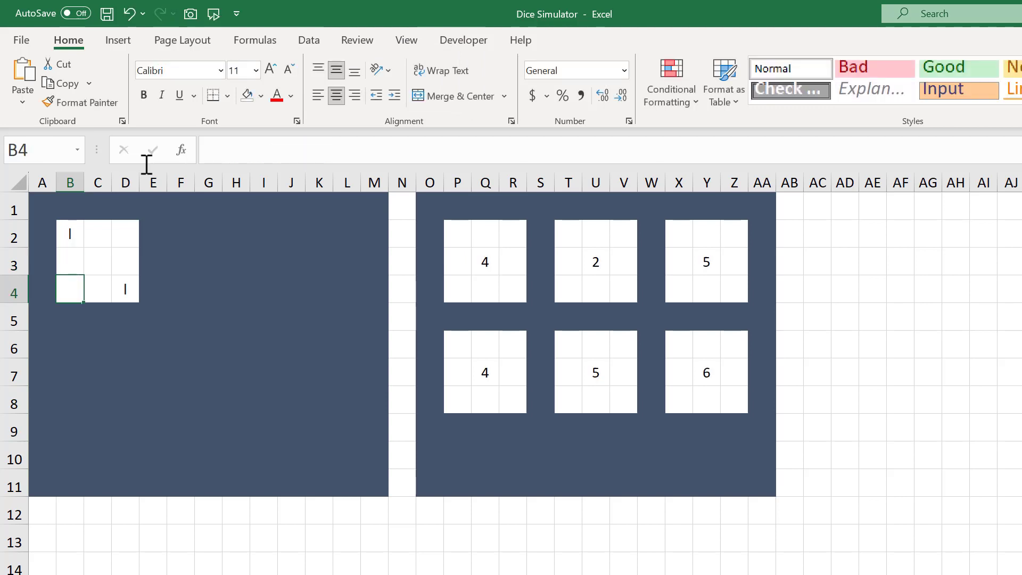
click(125, 262)
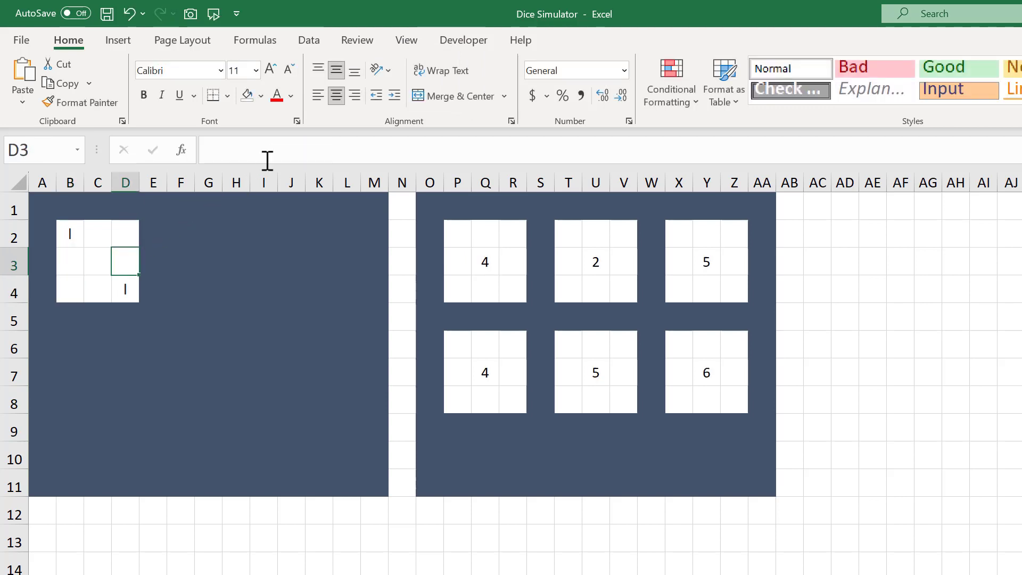
click(485, 261)
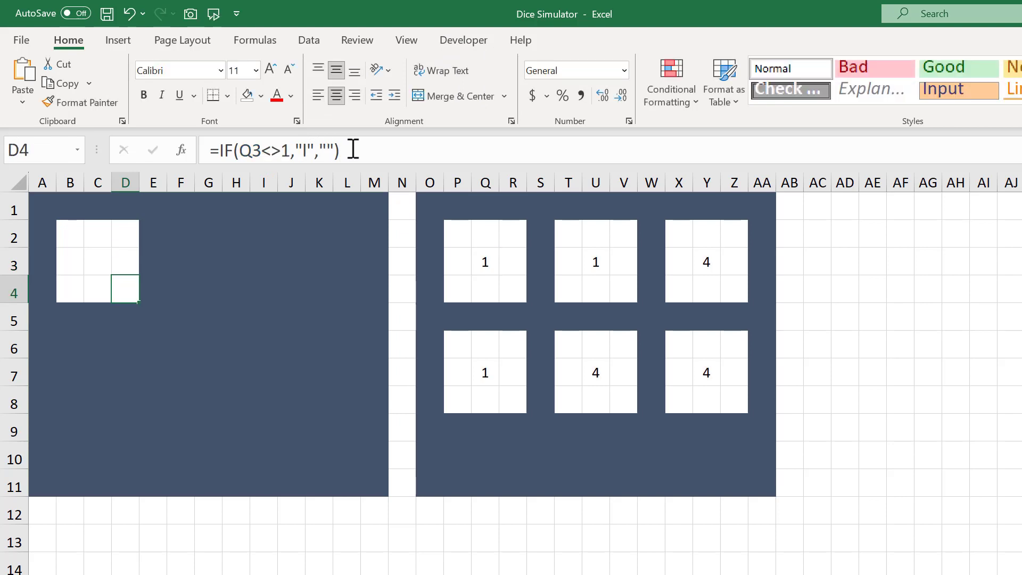
Enter =IF(Q3>3,"I","") in B4 so a corner pip shows above 3.
click(70, 289)
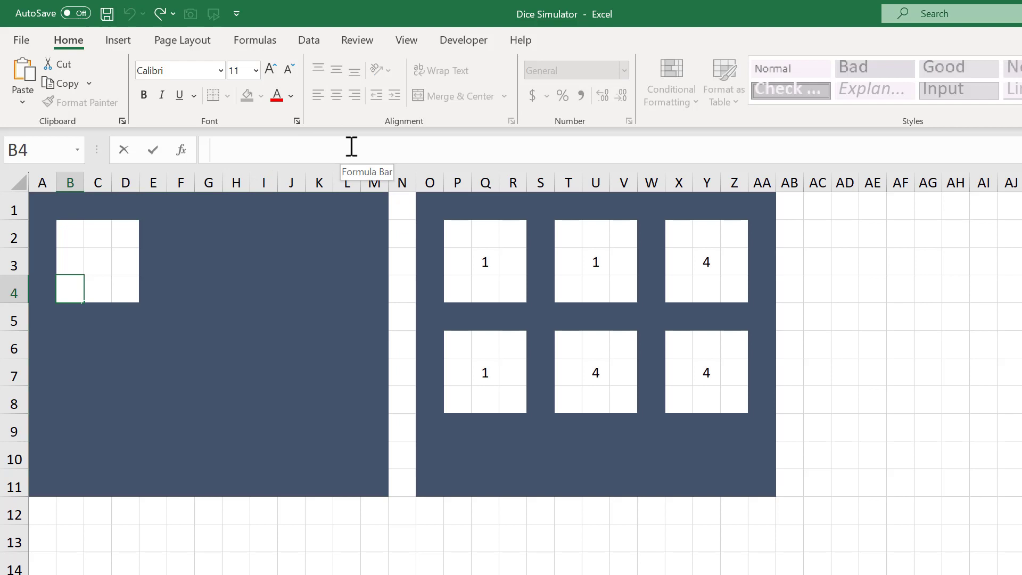
text(=)
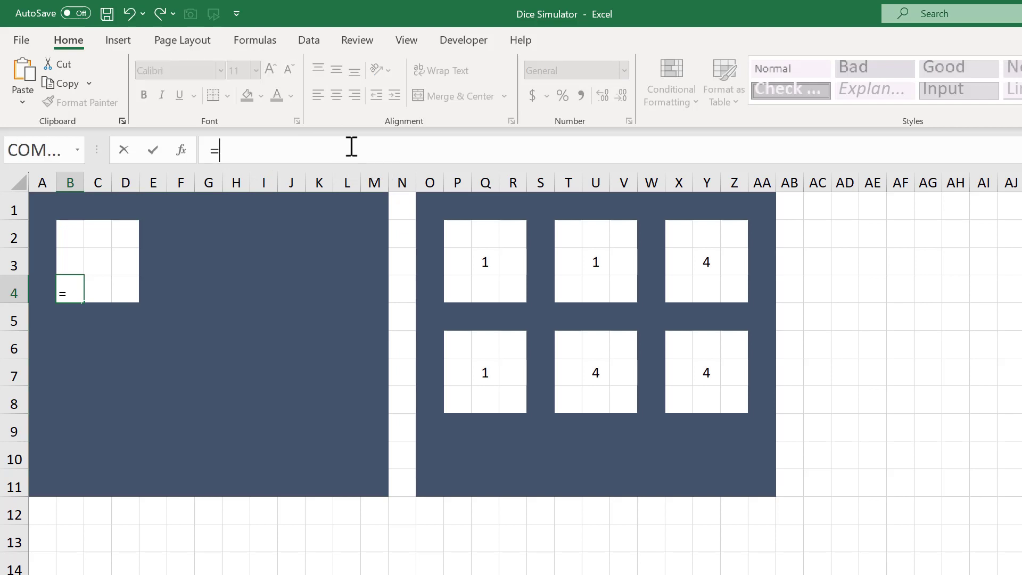
text(IF()
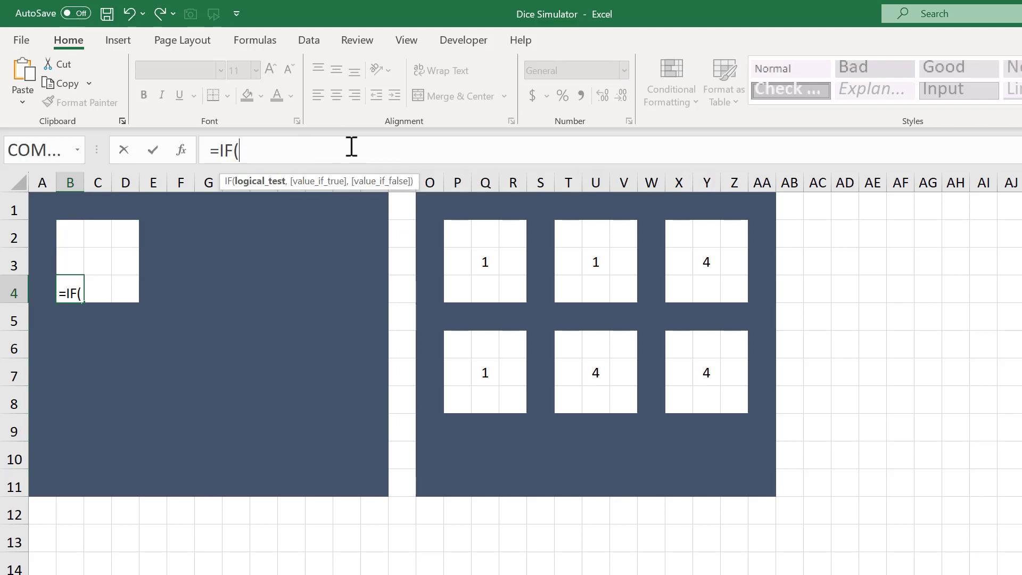
click(485, 262)
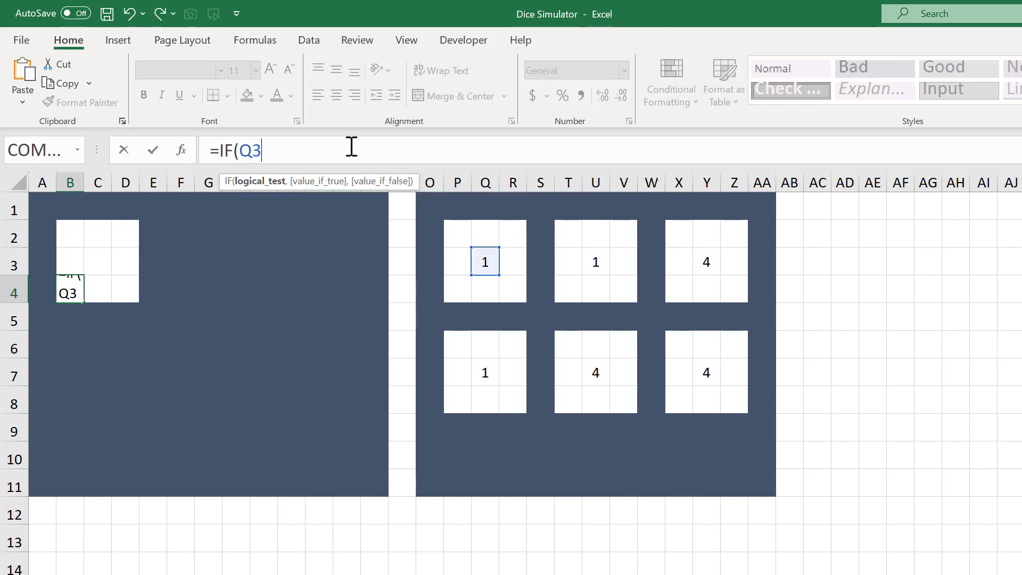
text(>3)
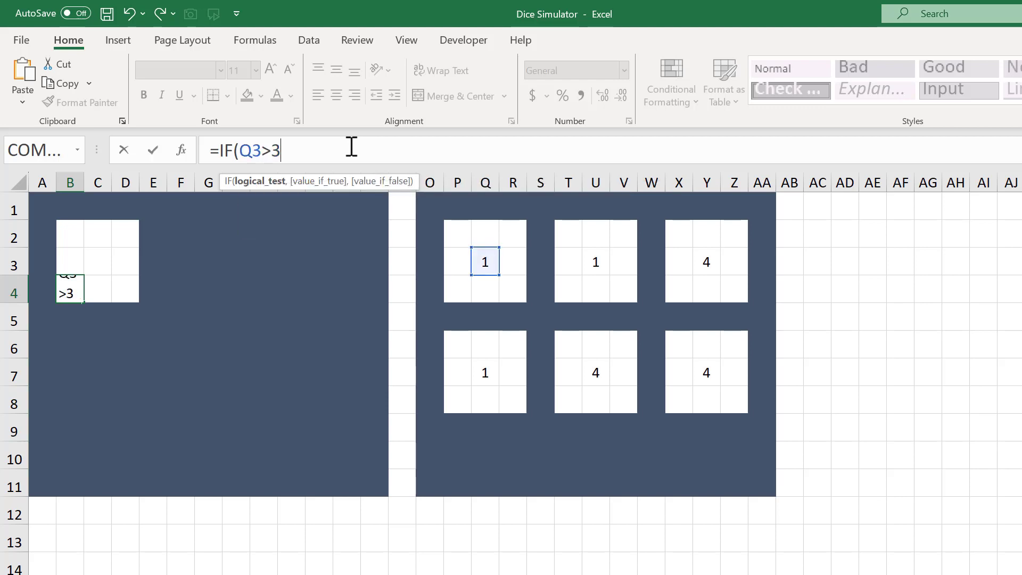
text(,)
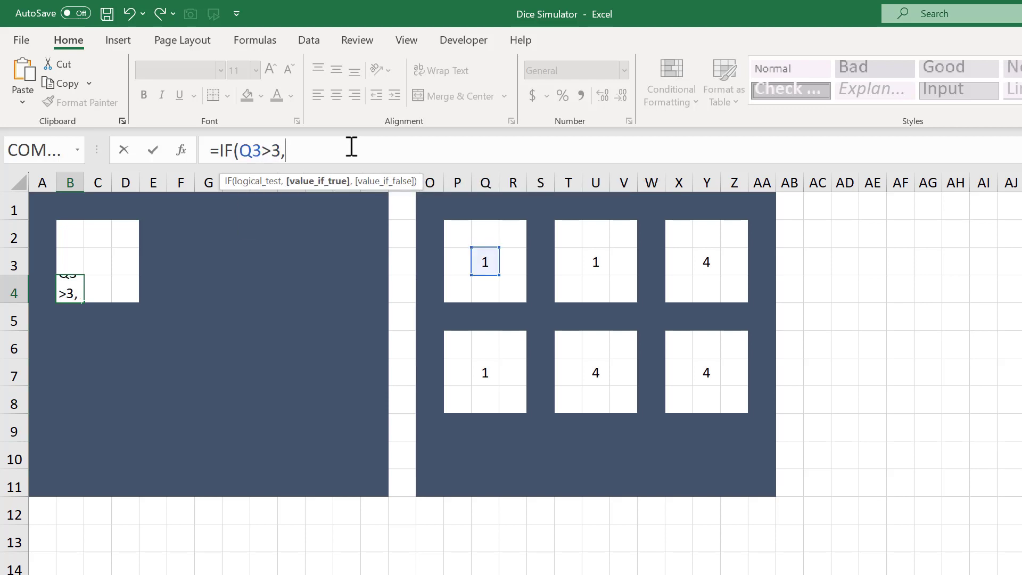
text(")
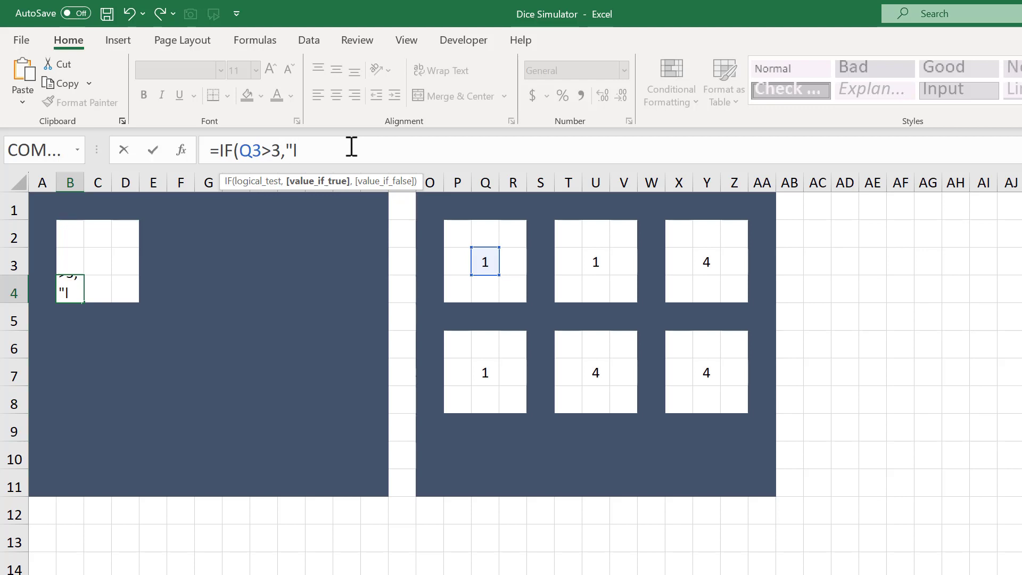
text(")
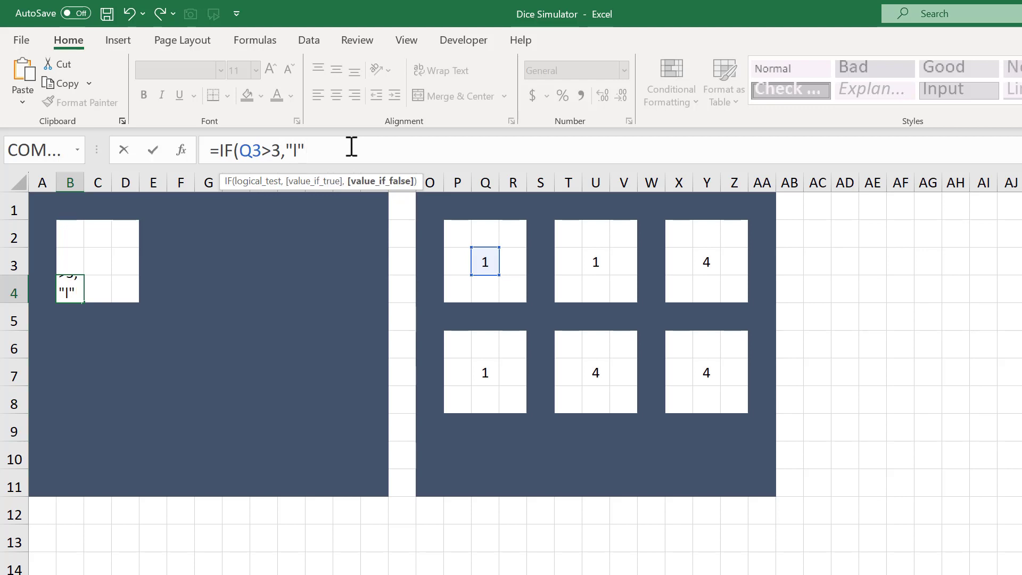
text(,")
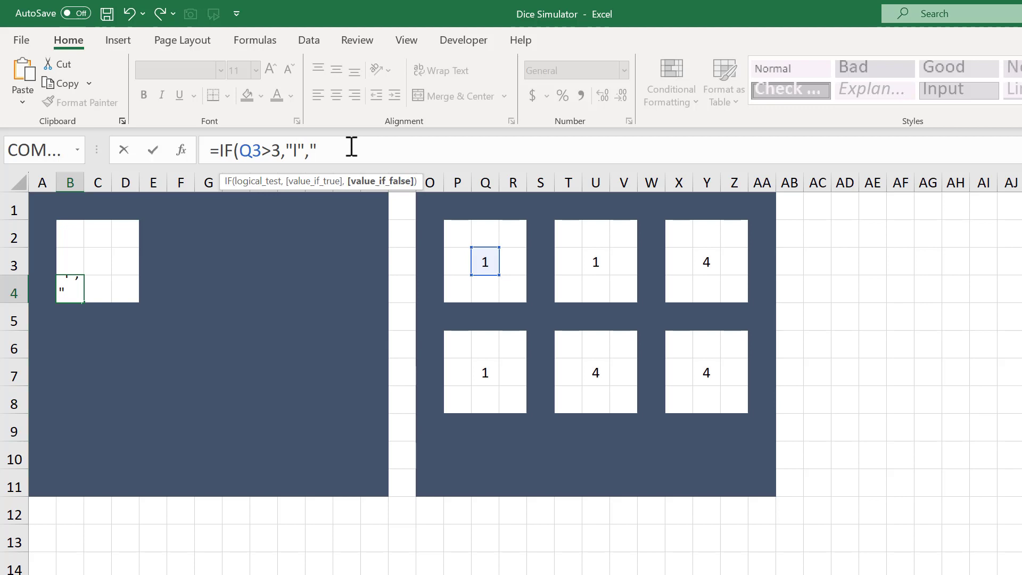
text("))
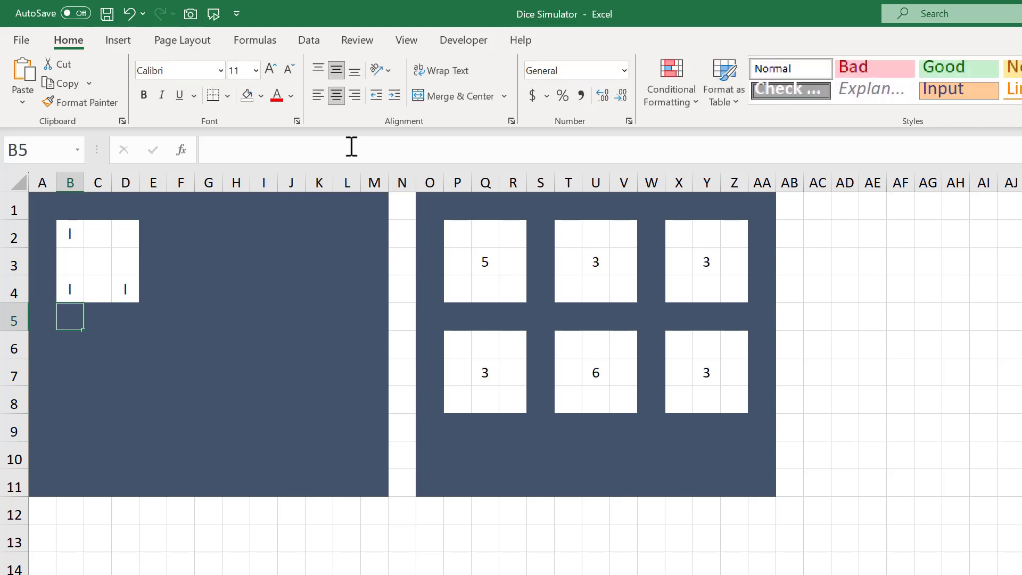
Copy B4's dot formula and select D2 to reuse it.
click(70, 290)
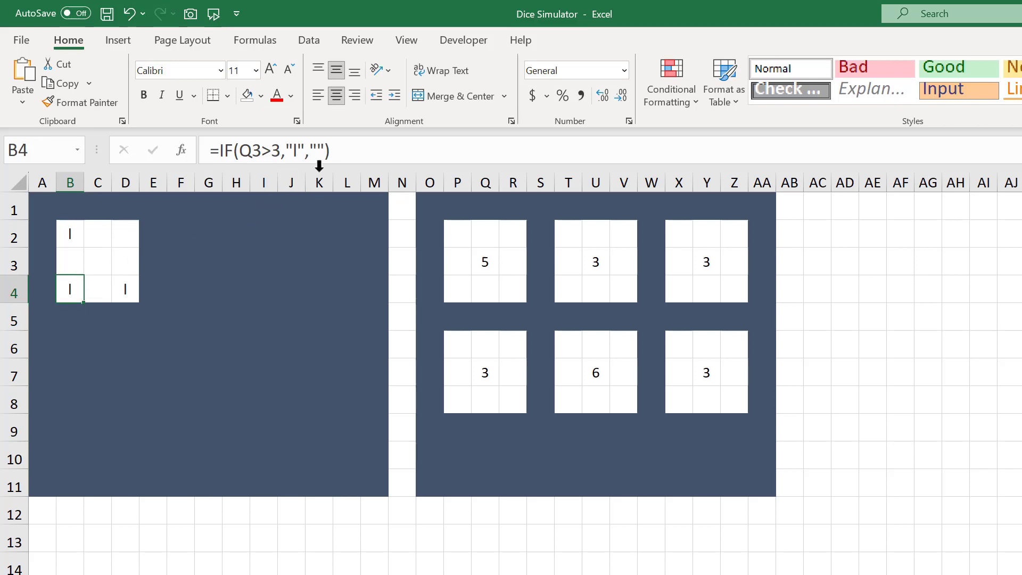
key(Ctrl+c)
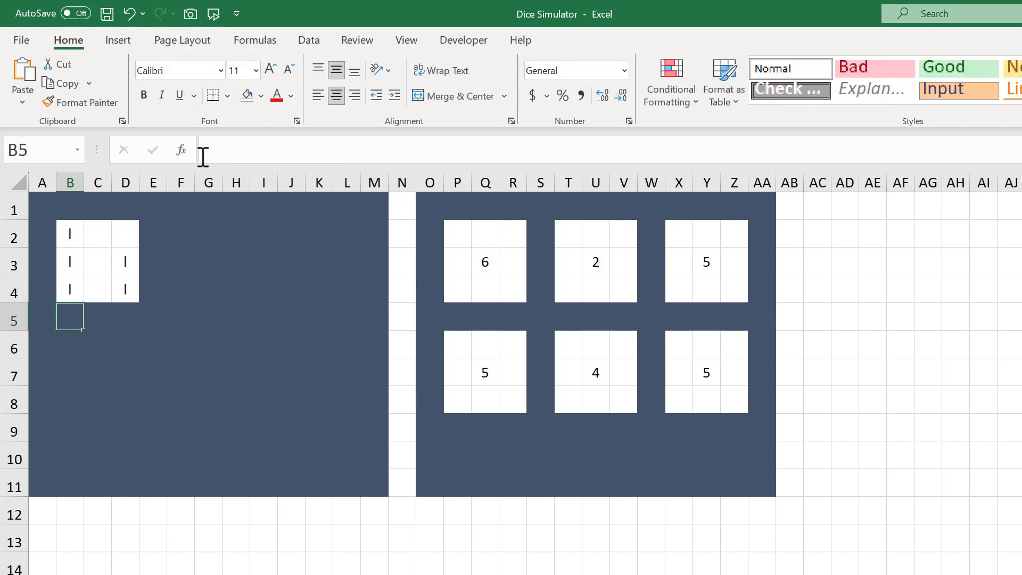
click(126, 233)
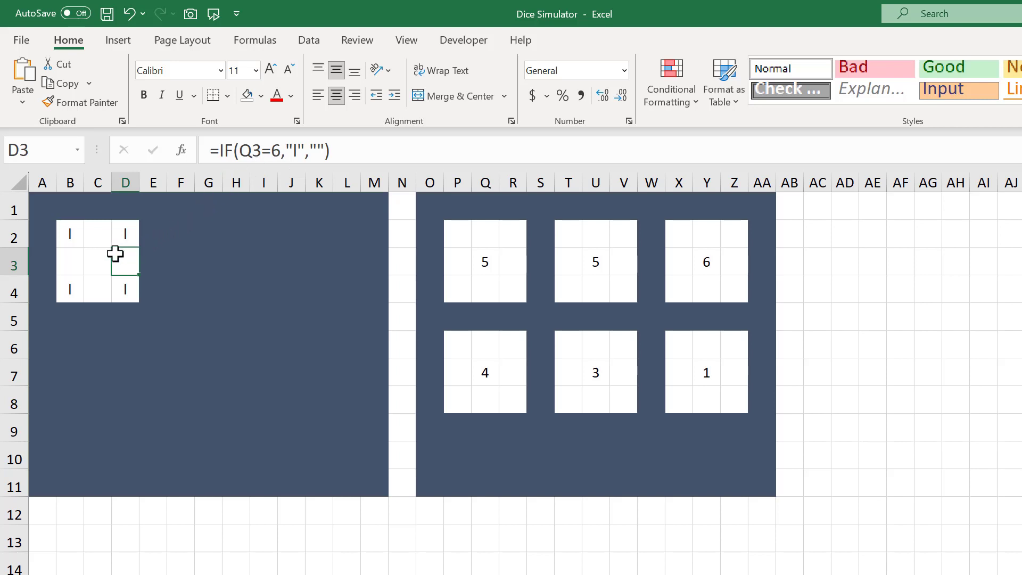
Enter =IF(ISODD(Q3),"I","") in centre cell C3 of the first die.
click(98, 262)
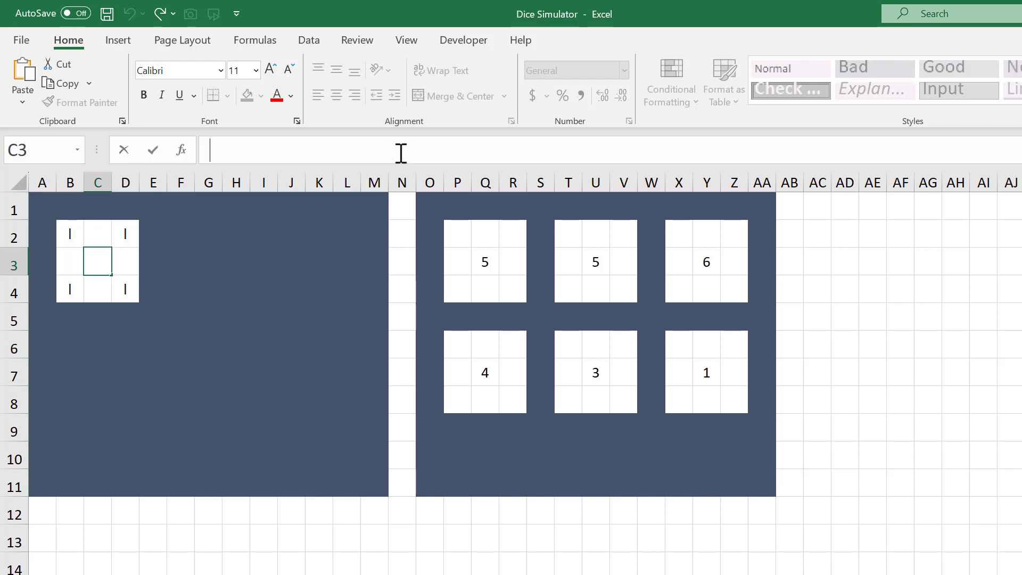
text(=)
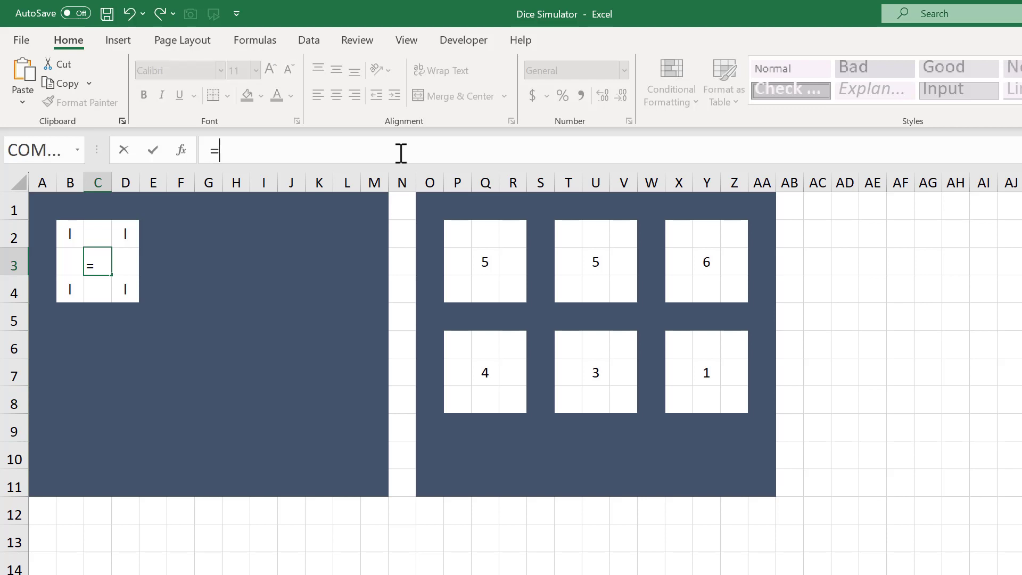
text(IF()
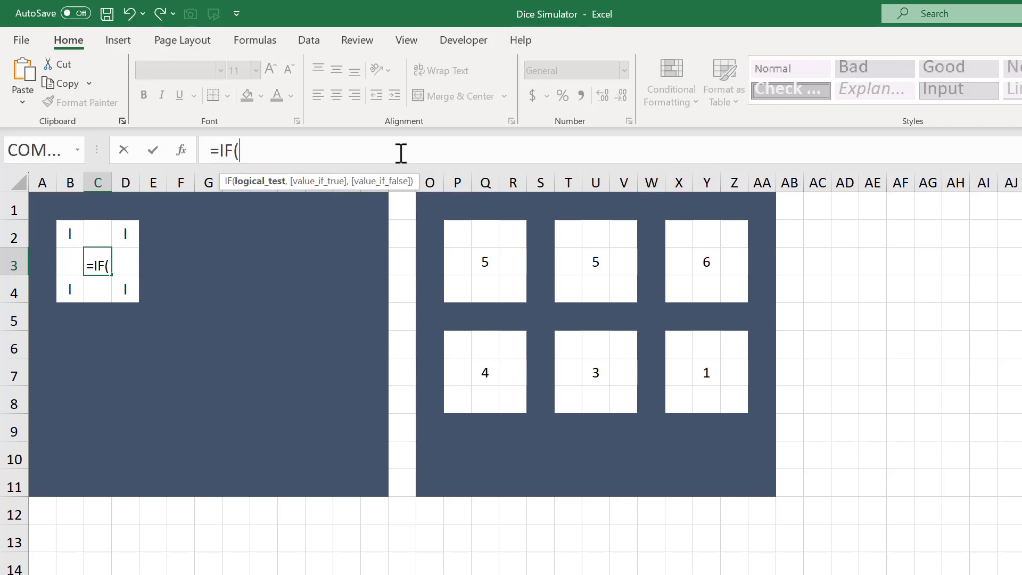
text(ISODD()
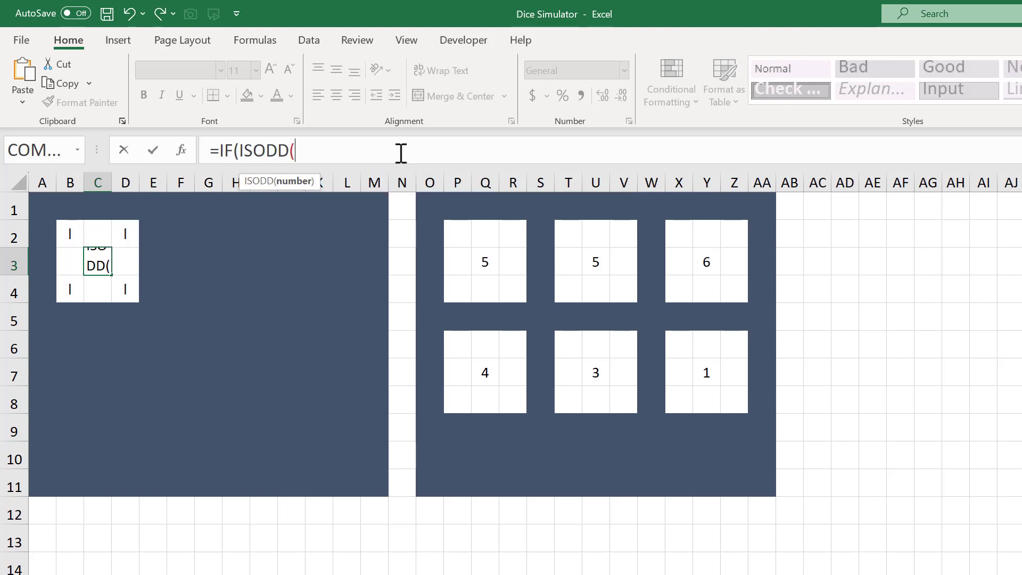
click(485, 262)
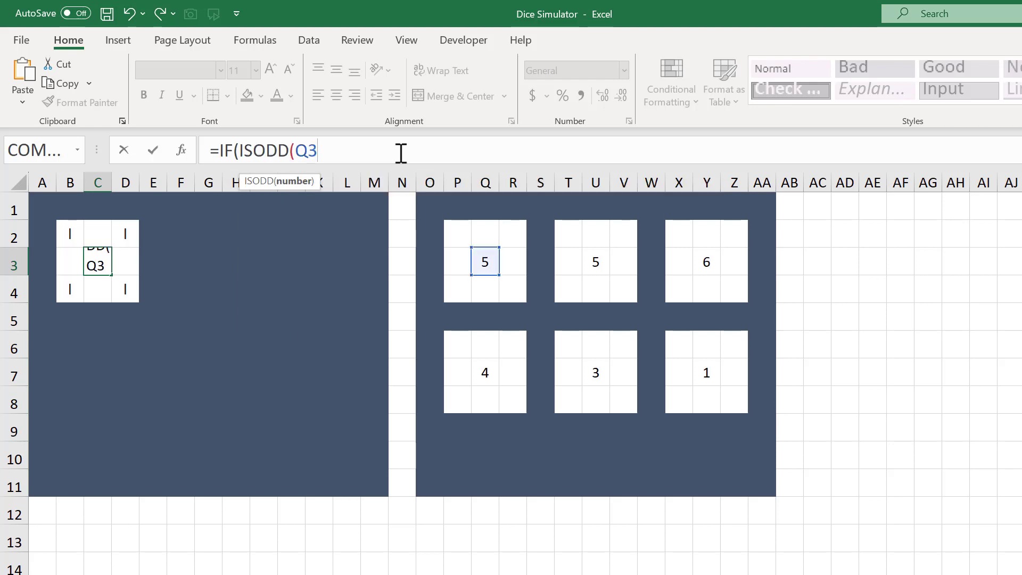
text())
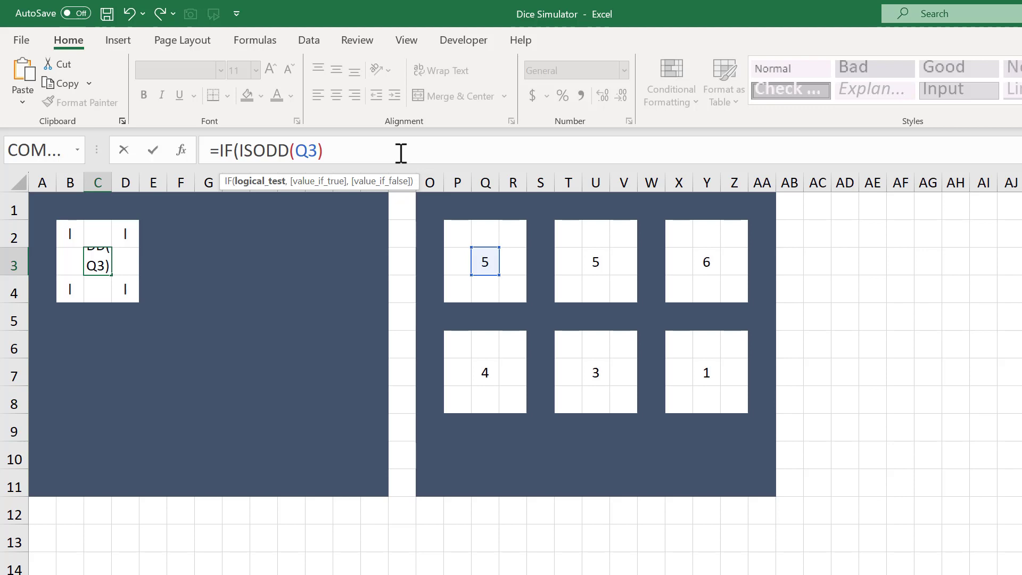
text(,")
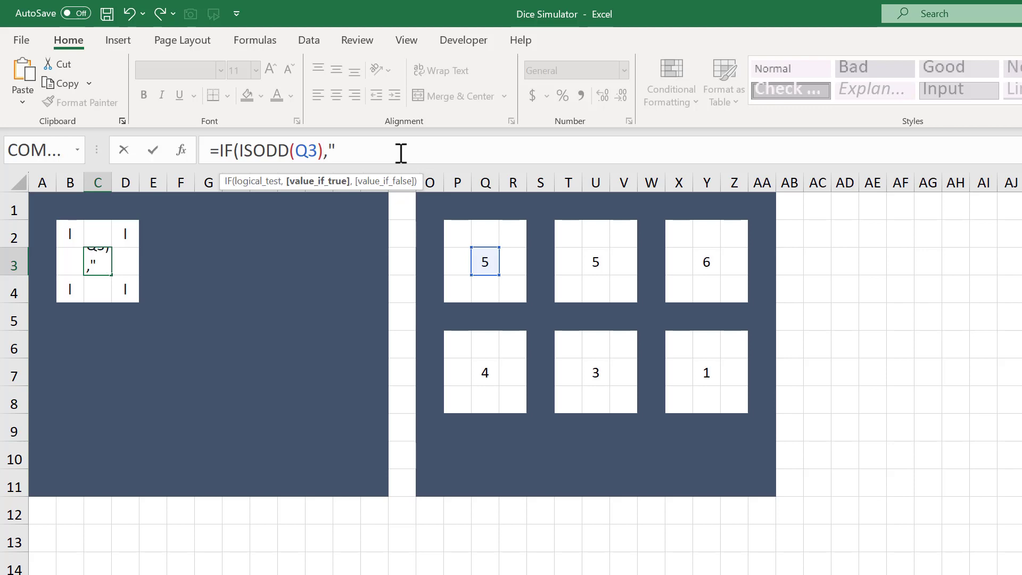
text(I)
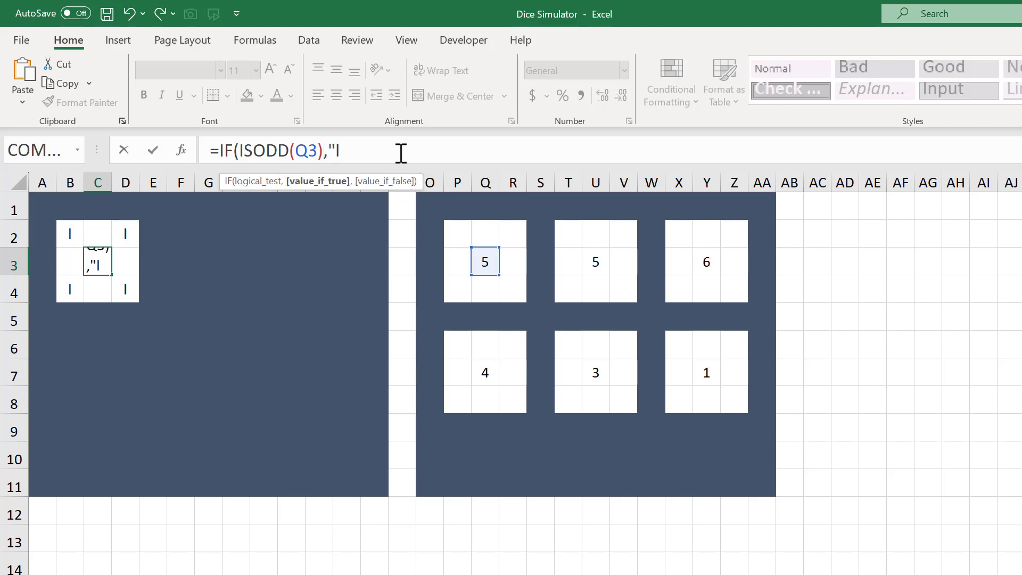
text(",)
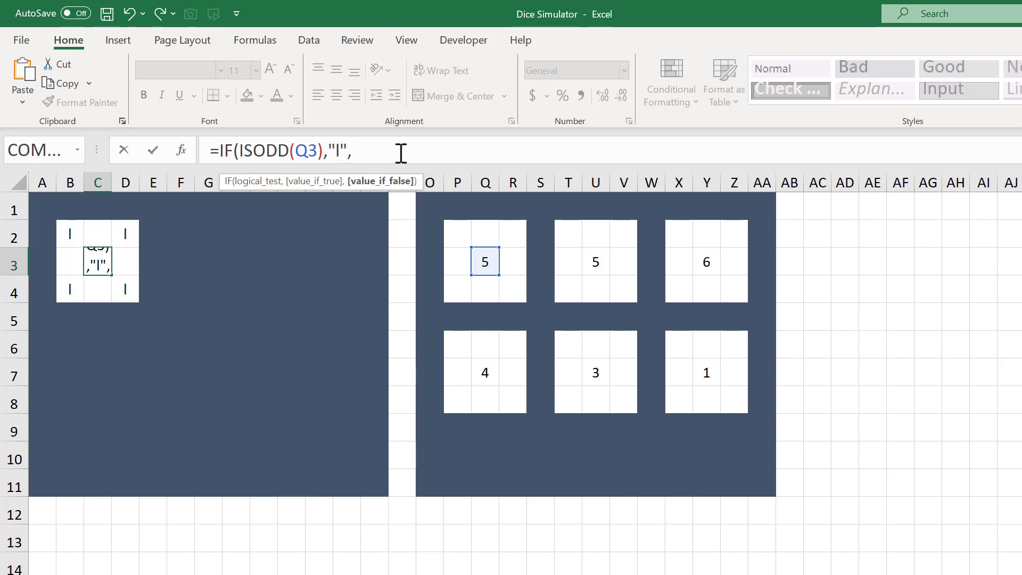
text("")
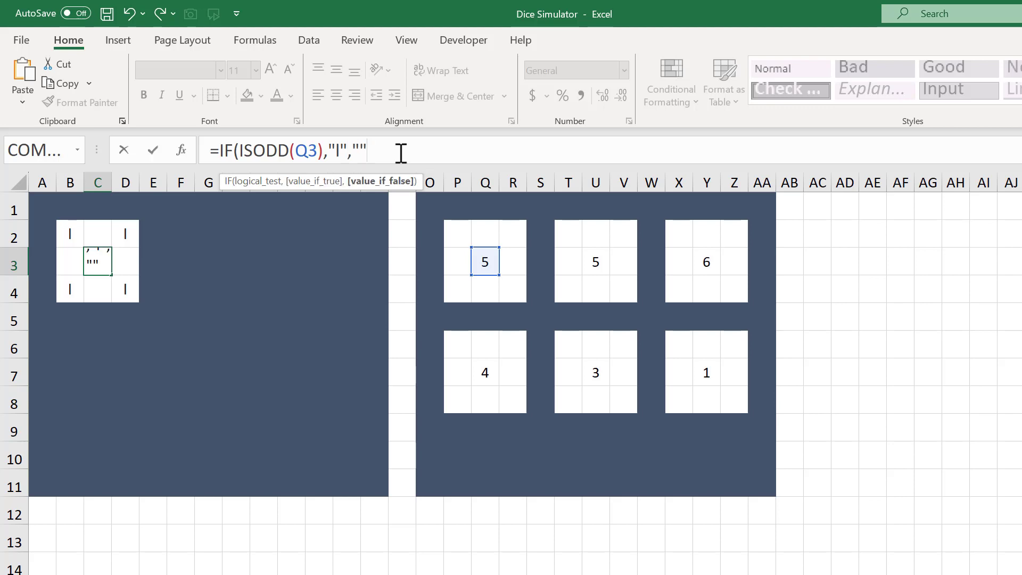
text())
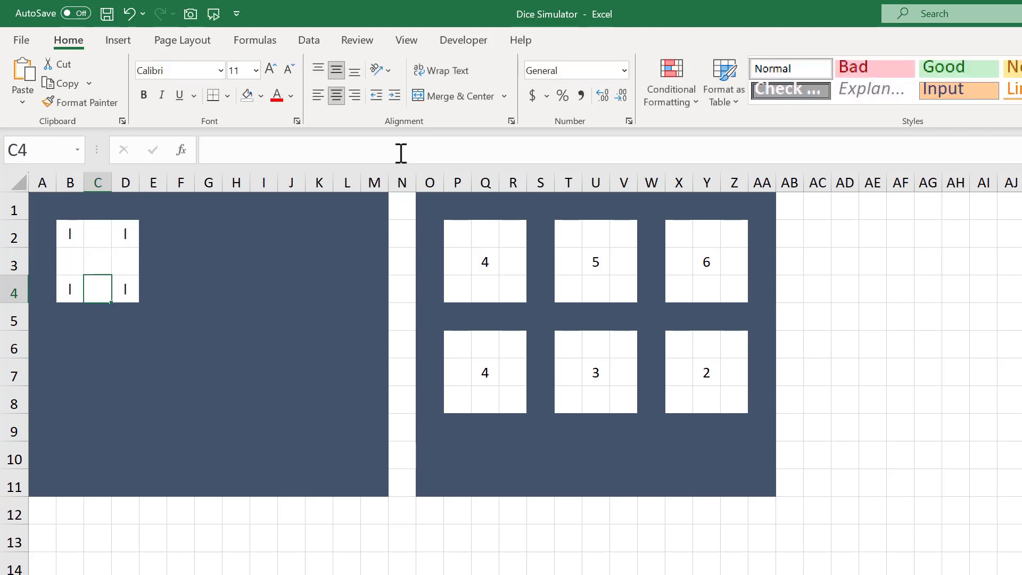
mouse_move(159, 246)
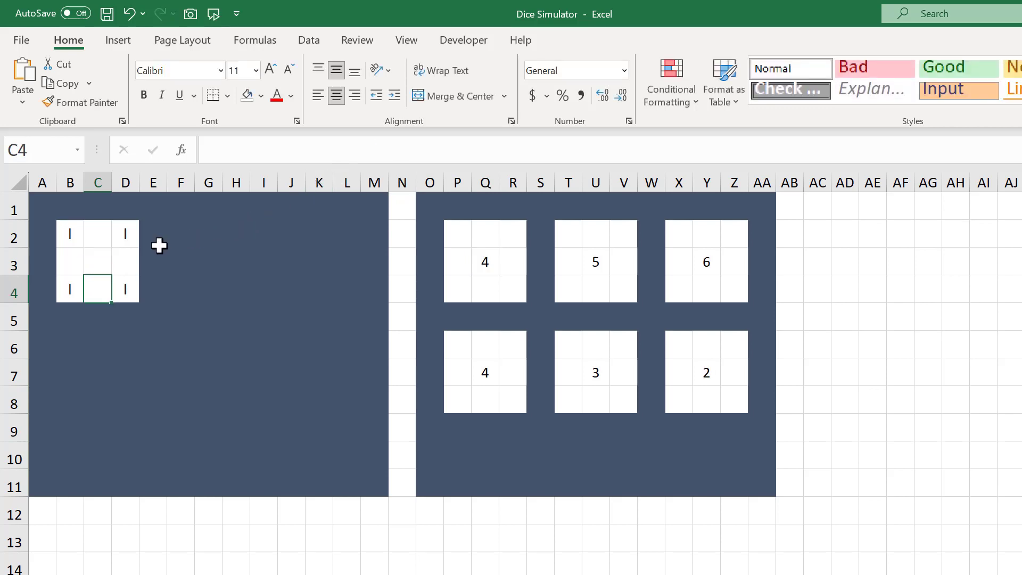
Inspect the top-left dot's IF formula and select the first die's cells B2:D4.
click(70, 233)
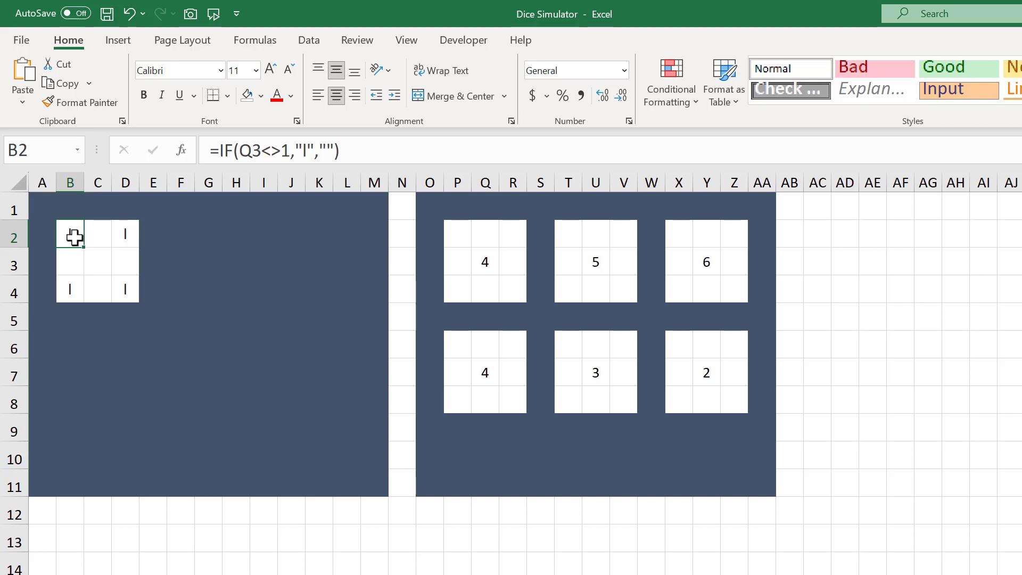
drag(69, 233, 125, 291)
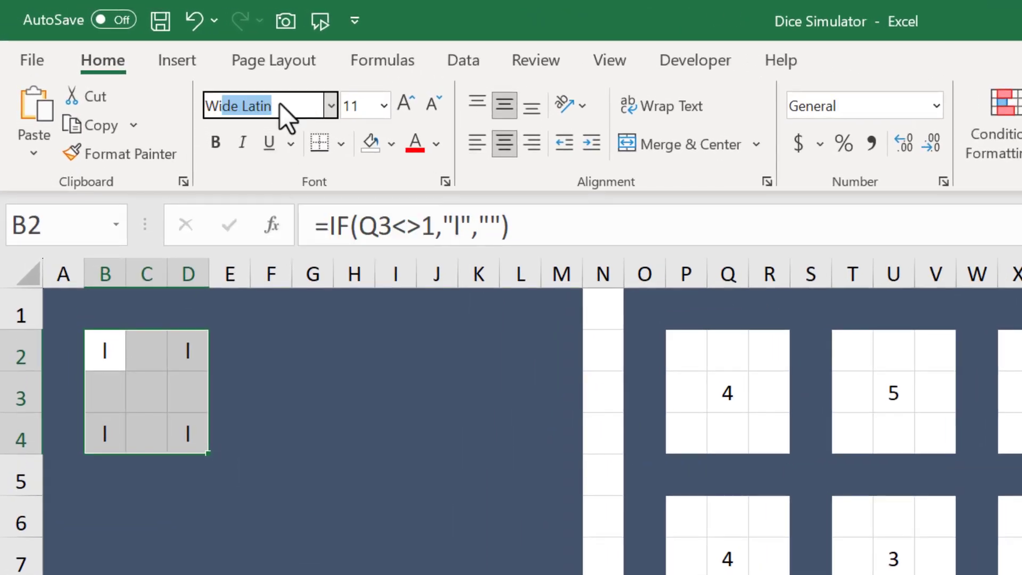
Format the first die's cells in Wingdings at size 20.
text(Wingdings)
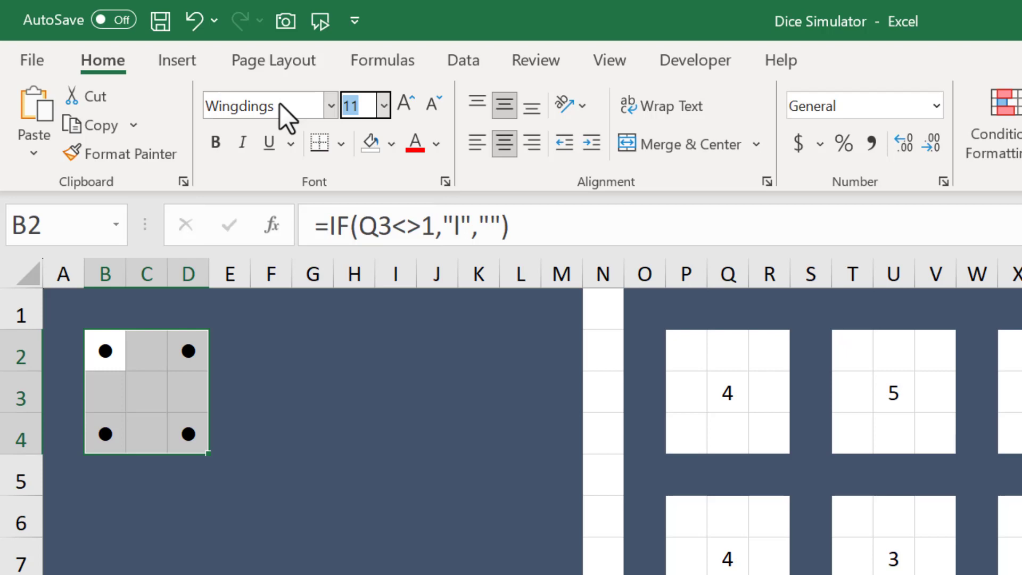
text(20)
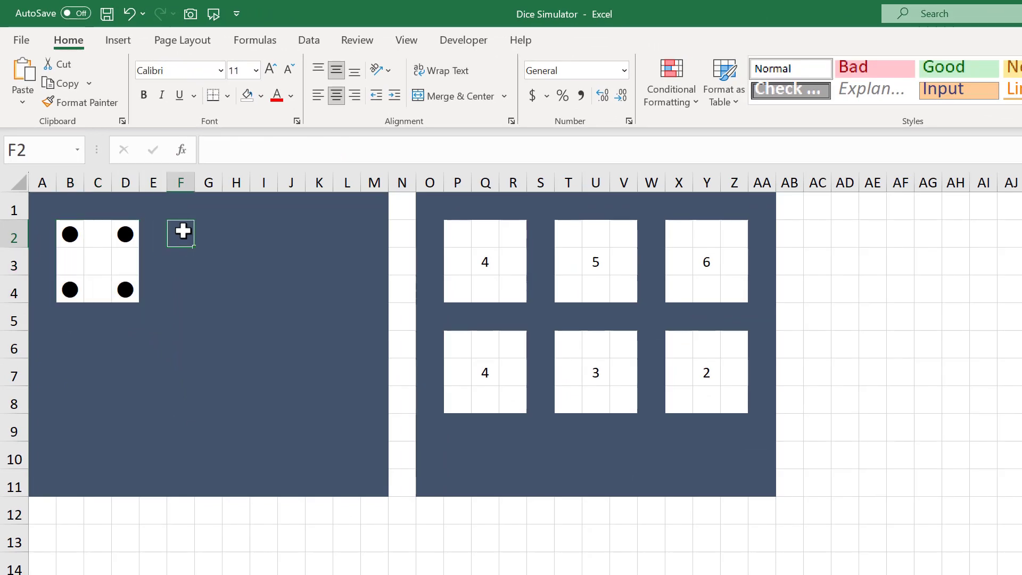
mouse_move(125, 234)
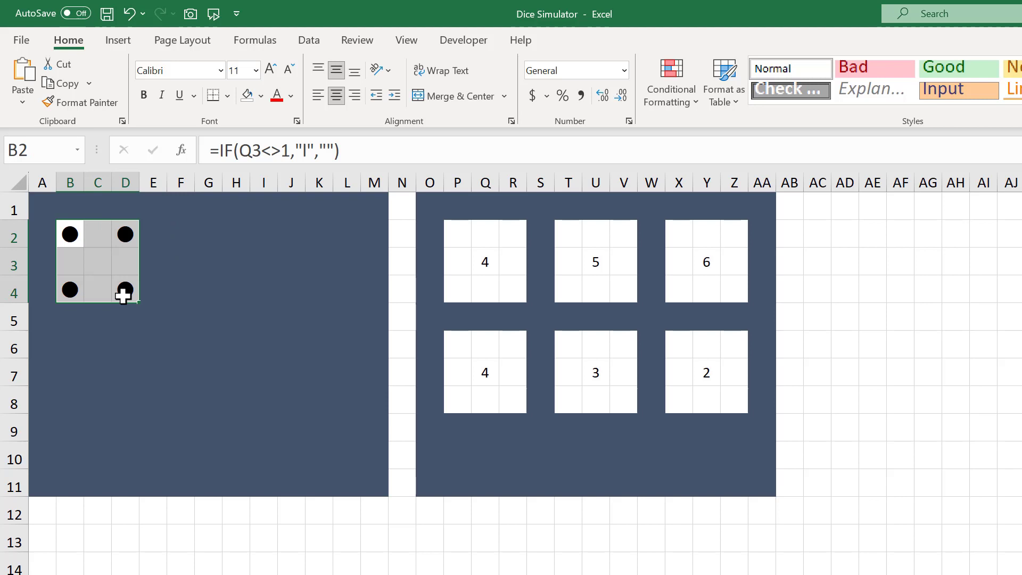
Copy die B2:D4 and paste it into F2, J2, B6, F6 and J6.
key(ctrl+c)
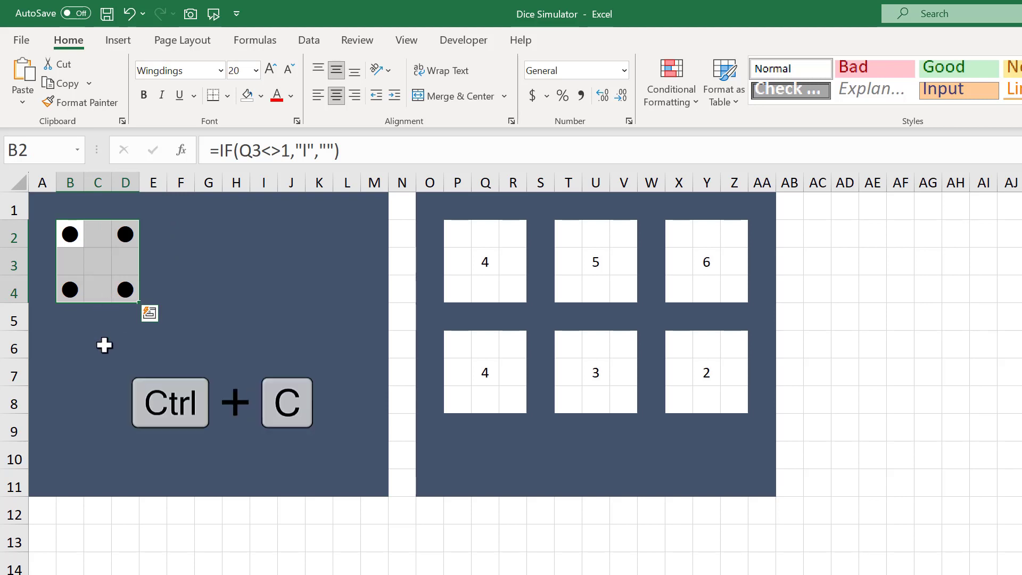
key(Ctrl+C)
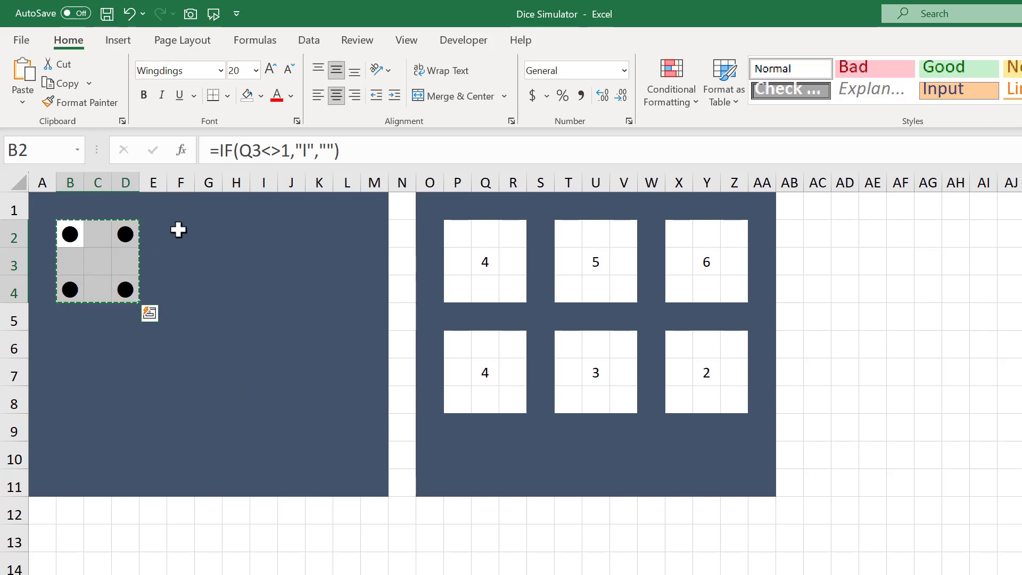
key(Ctrl+v)
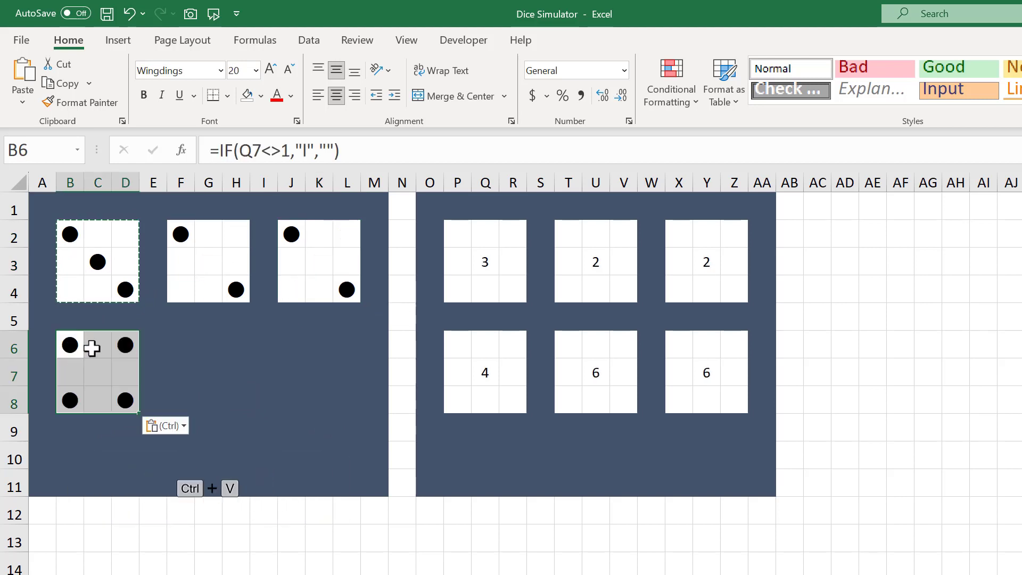
click(180, 345)
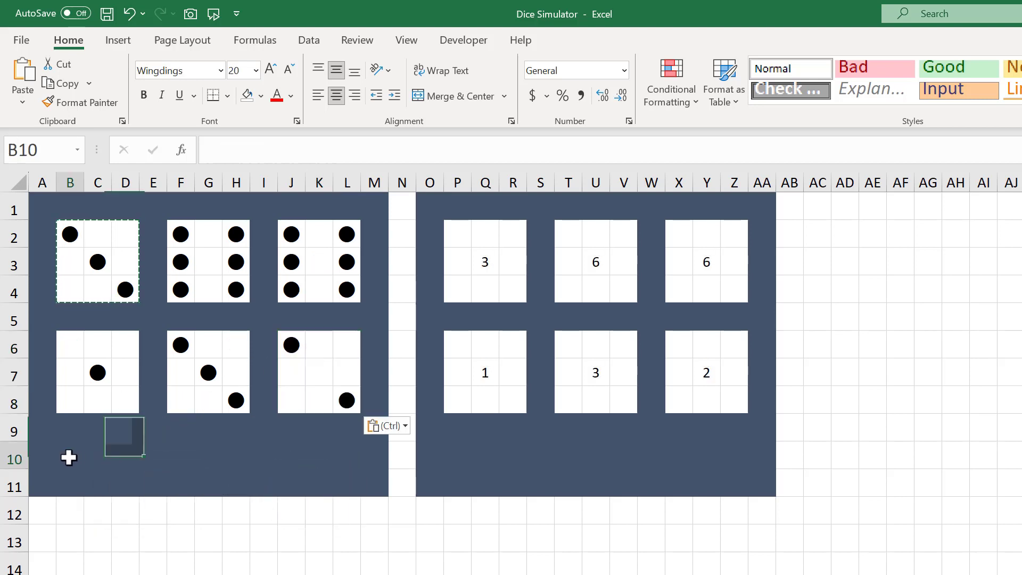
click(68, 457)
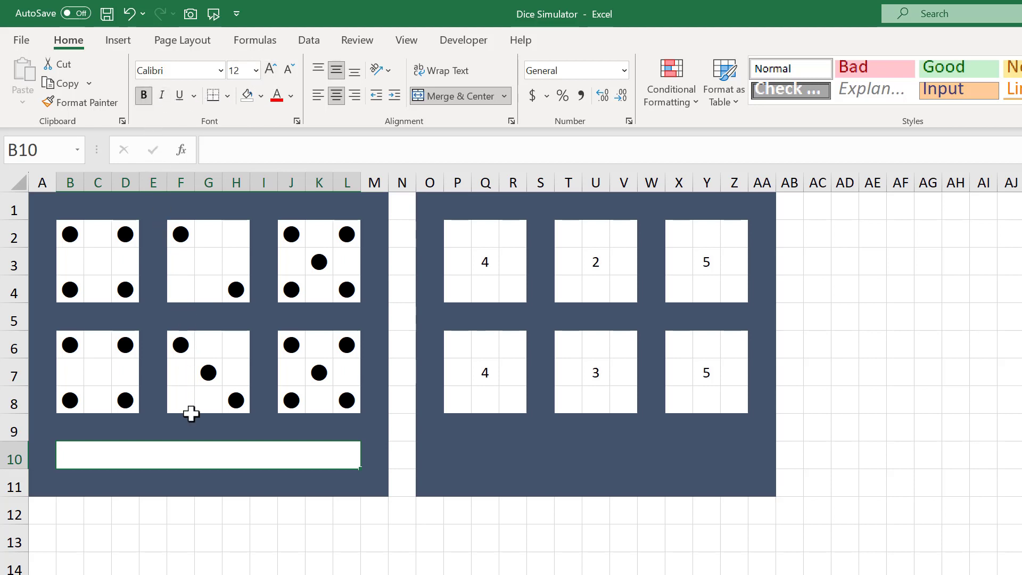
Enter 'Press F9 to Roll the Dice' in the merged B10:L10 banner.
text(Press F9 to R)
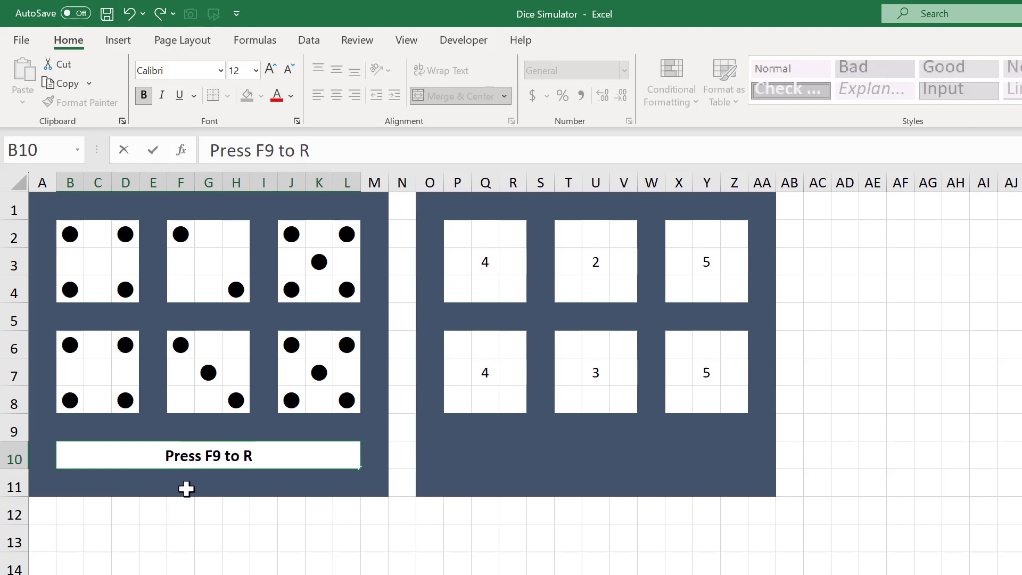
text(oll the Dice)
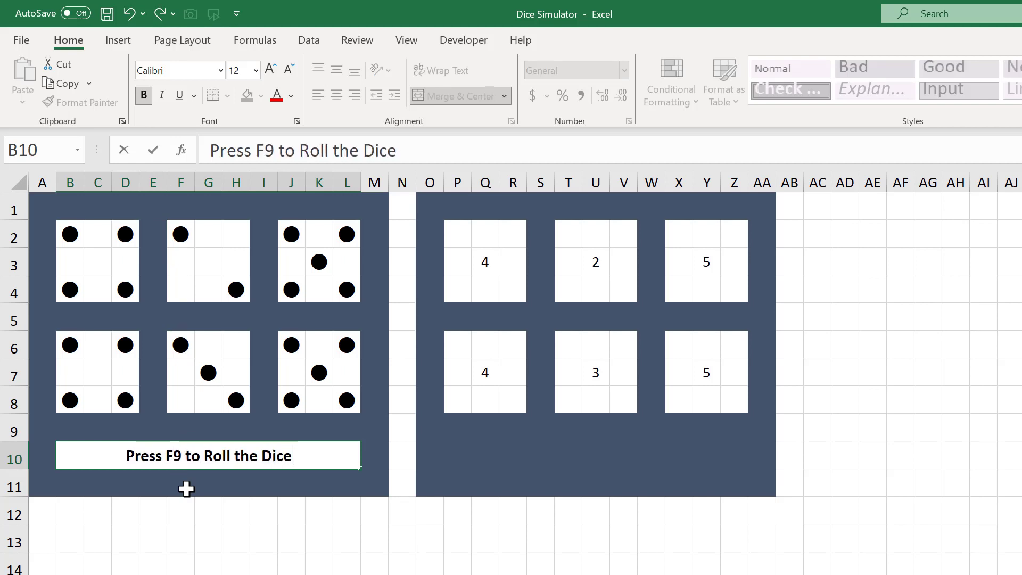
key(F9)
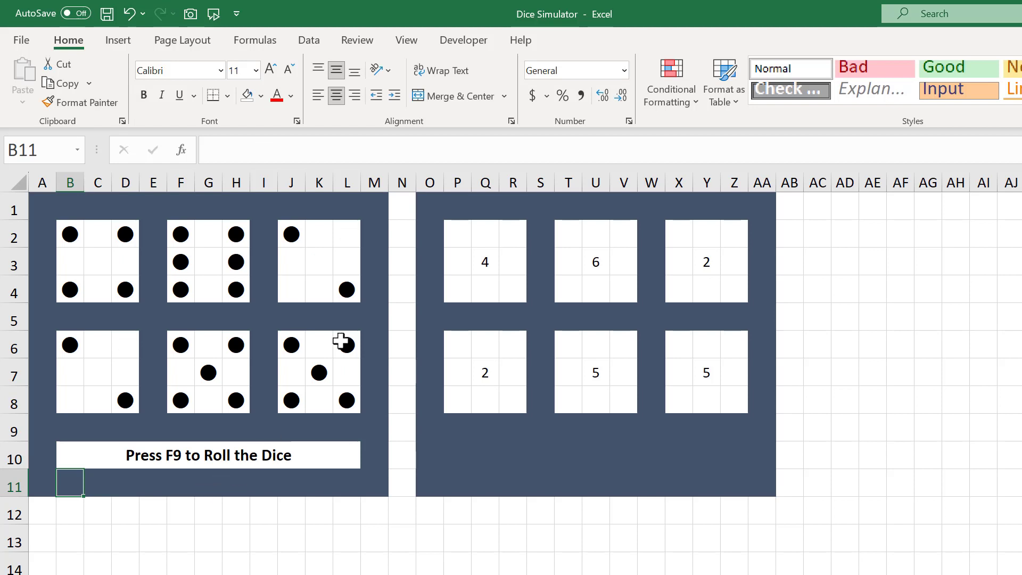
Hide helper columns O through AA holding the roll numbers.
click(430, 182)
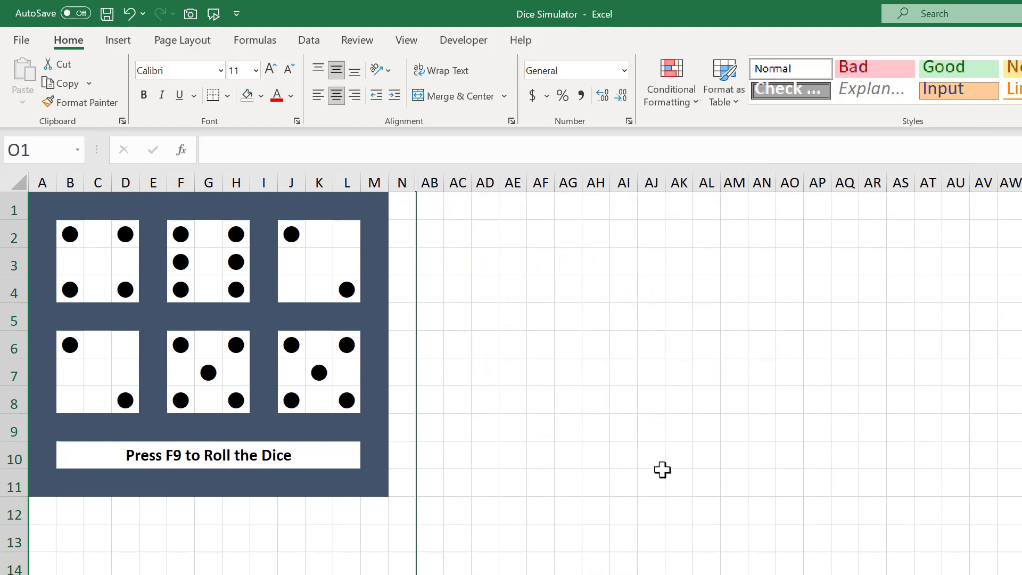
click(513, 316)
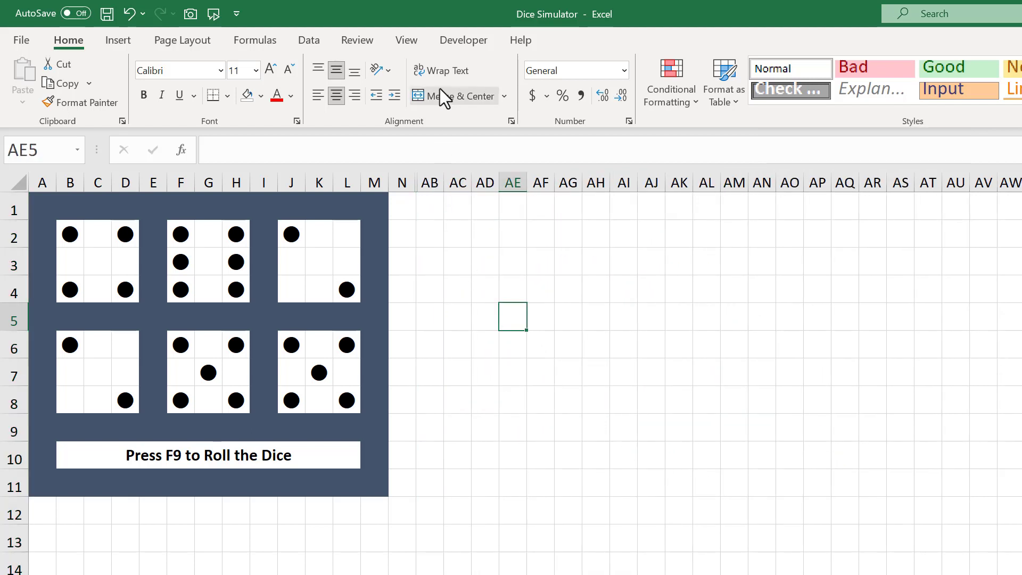
Turn off sheet gridlines and re-roll the dice five times with F9.
click(406, 39)
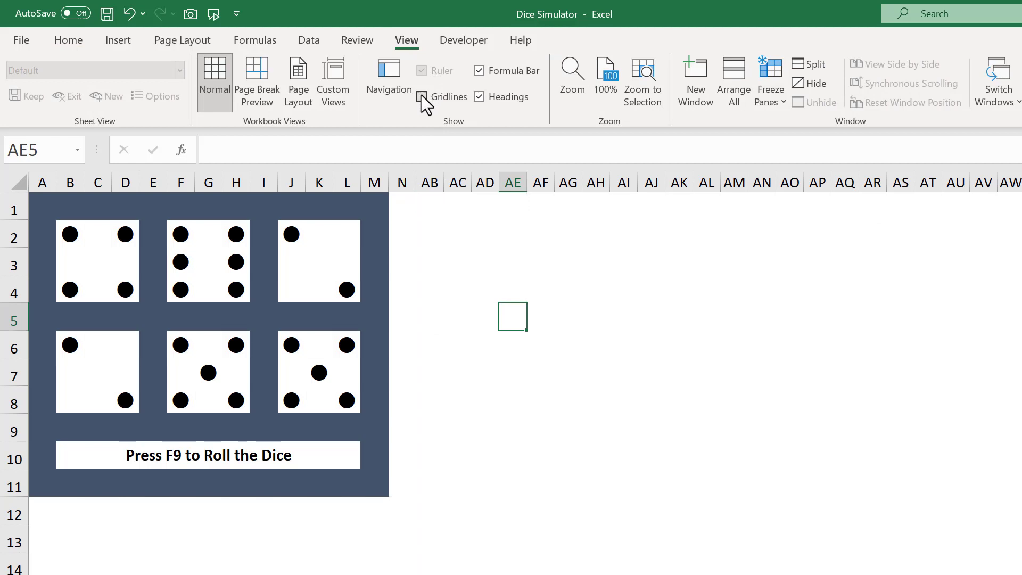
click(422, 97)
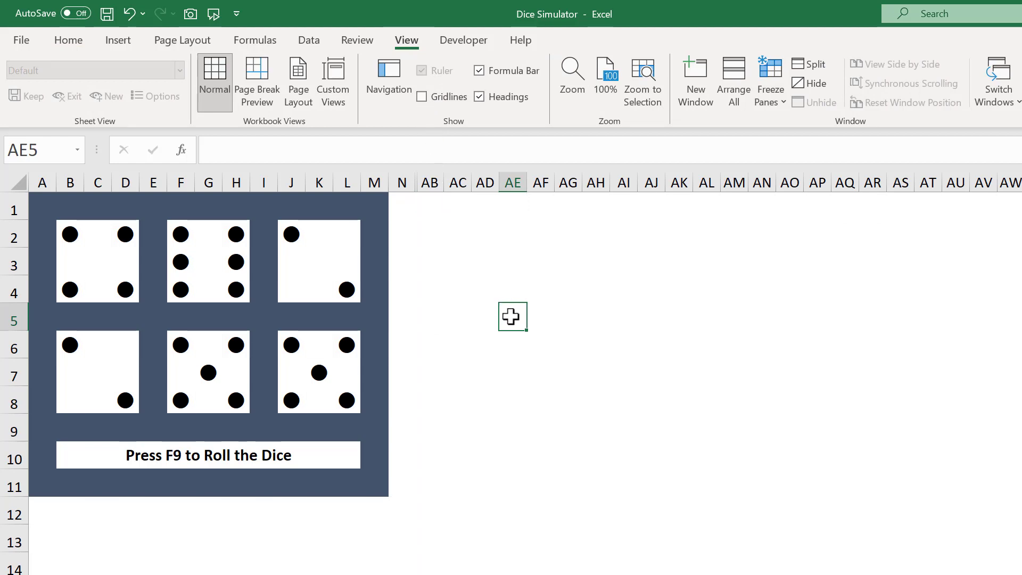
key(f9)
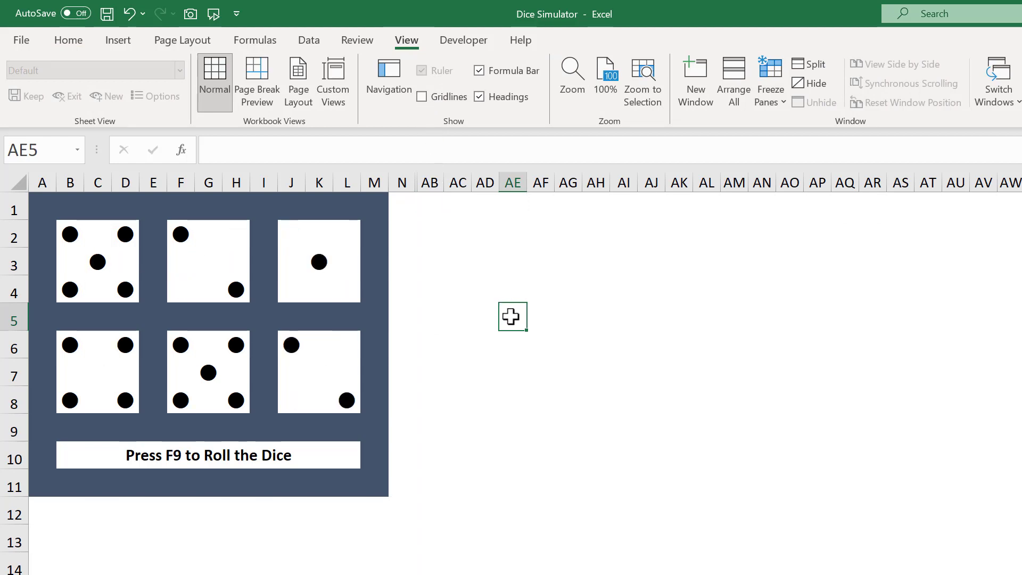
key(F9)
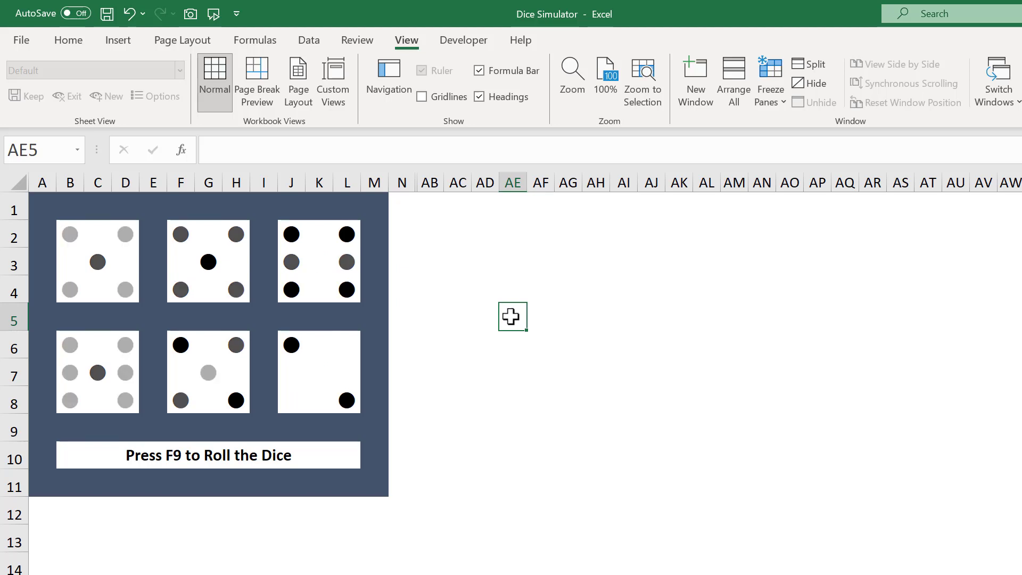
key(F9)
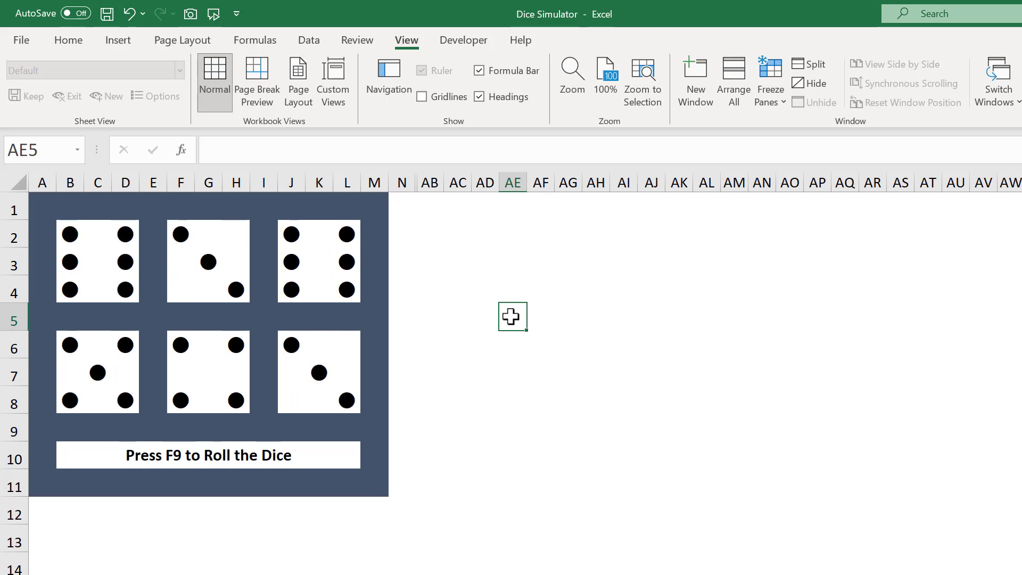
key(F9)
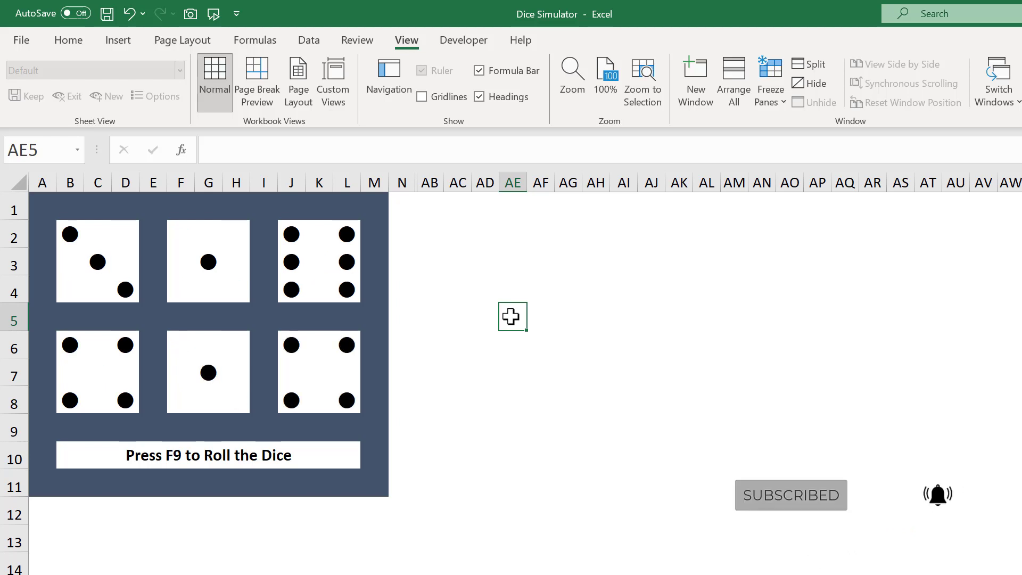
key(F9)
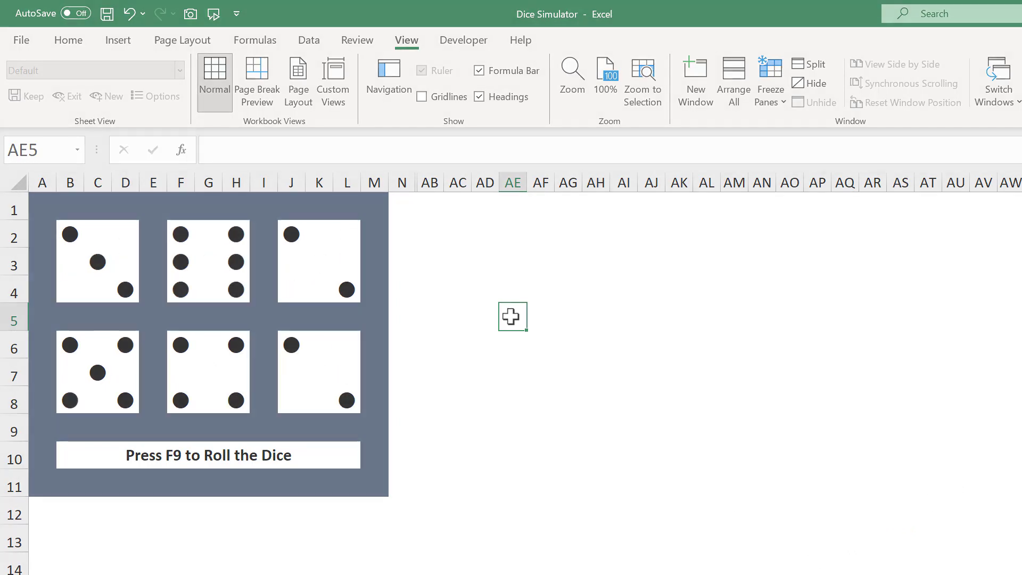